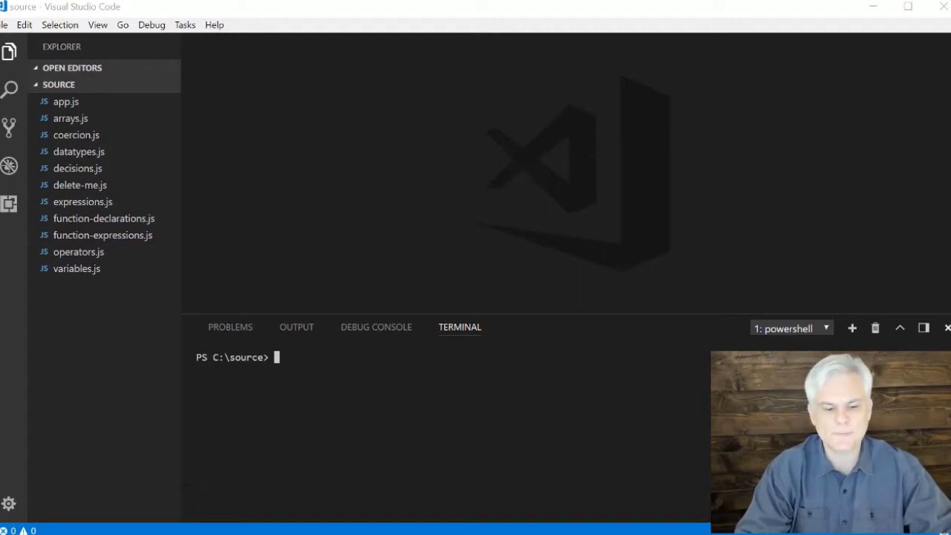
{"action": "mouse_move", "coordinate": [107, 89]}
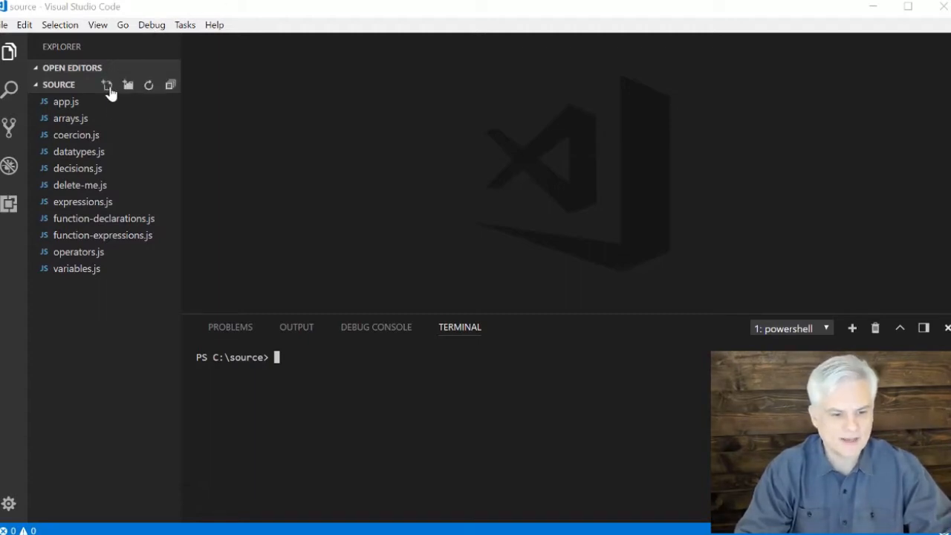
Create a new empty file iterations.js in the source folder
{"action": "left_click", "coordinate": [107, 85]}
{"action": "type", "text": "iterations.js"}
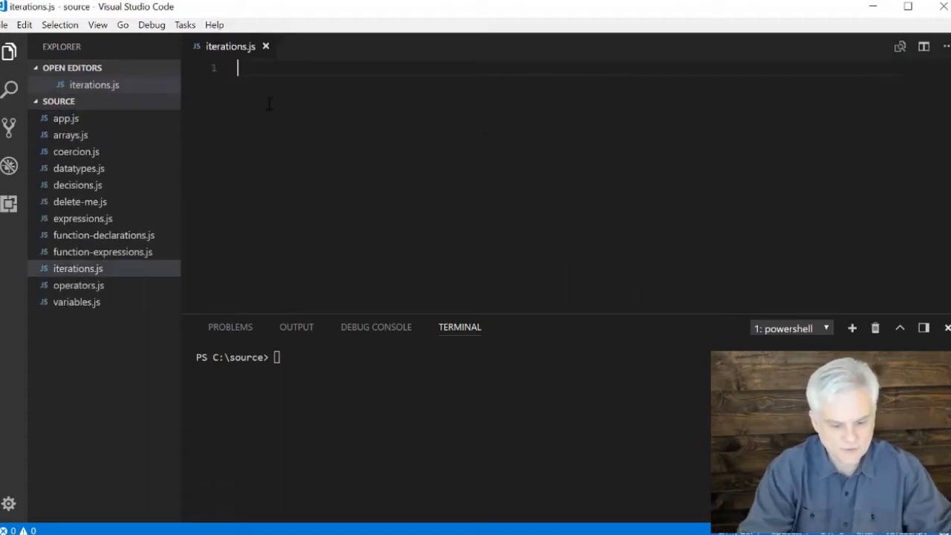
Write for (let i = 0; i < 10; i++) { console.log(i); } counting i from 0 to 9
{"action": "type", "text": "for ("}
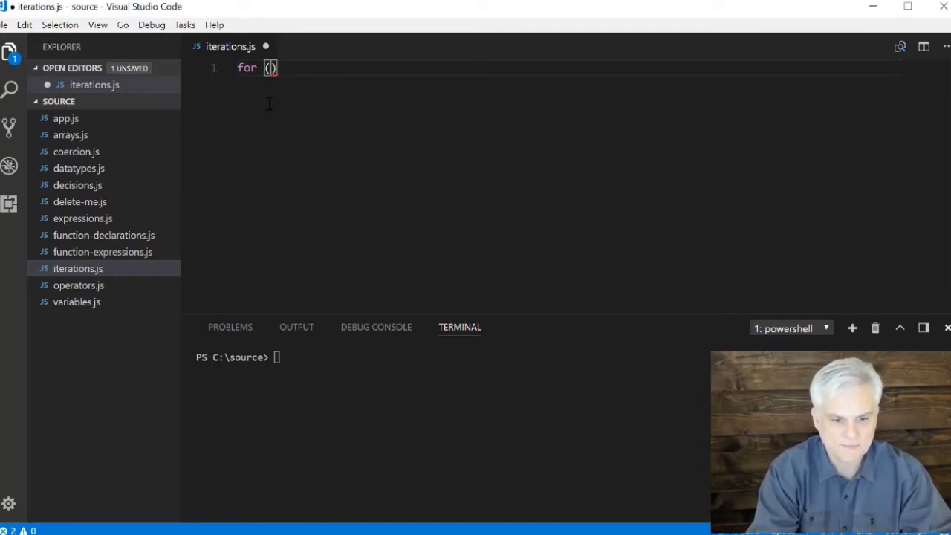
{"action": "type", "text": "let"}
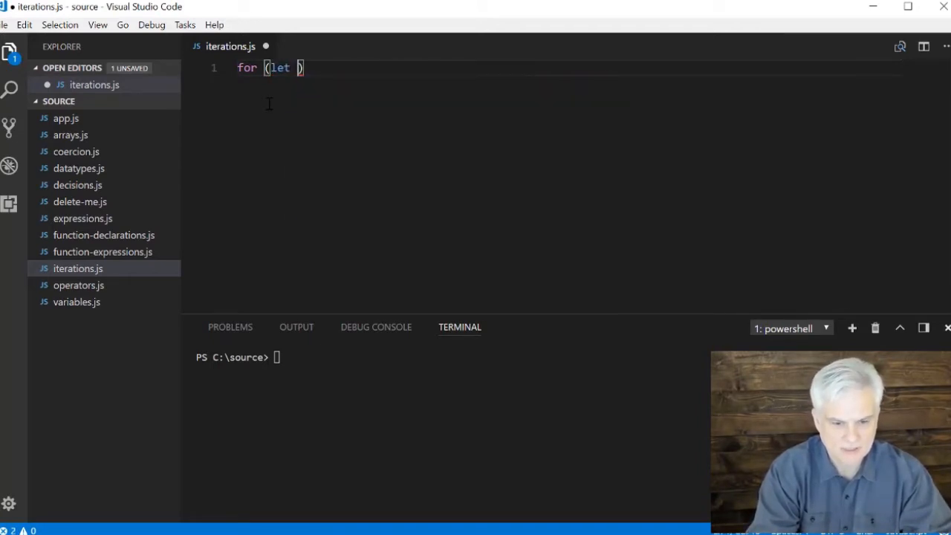
{"action": "type", "text": "i ="}
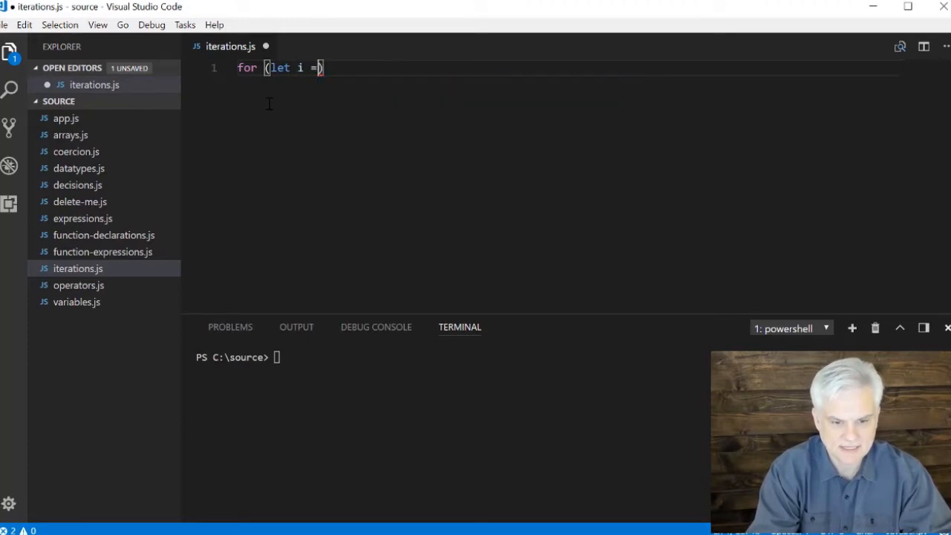
{"action": "type", "text": "0"}
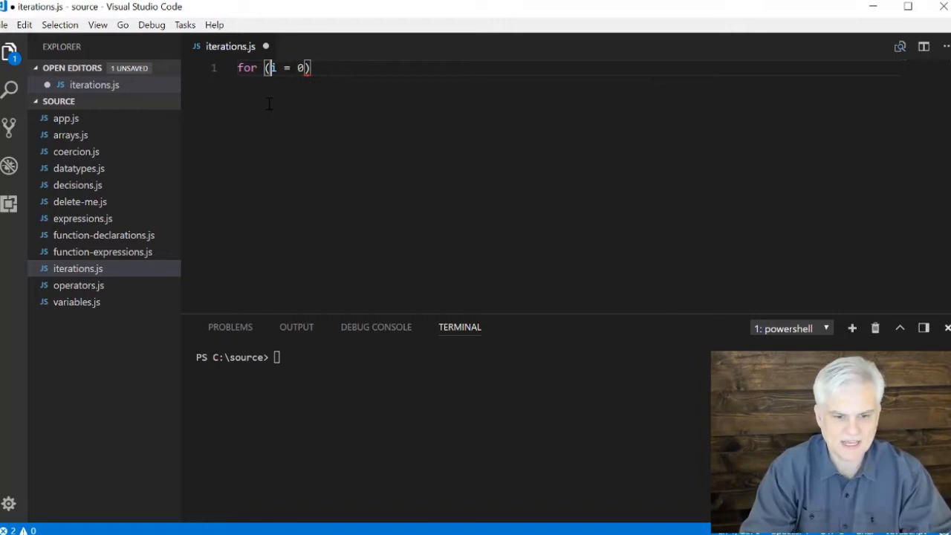
{"action": "type", "text": "\"; \""}
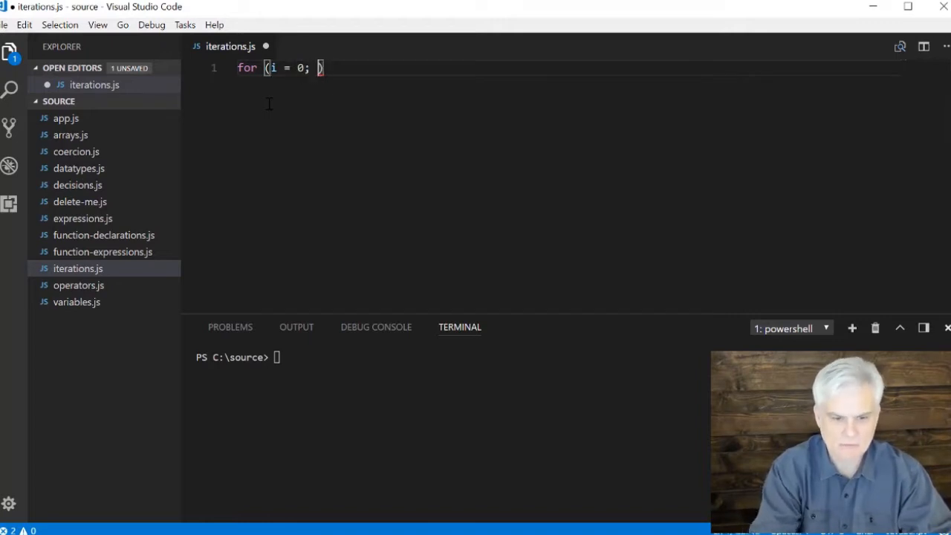
{"action": "type", "text": "i <"}
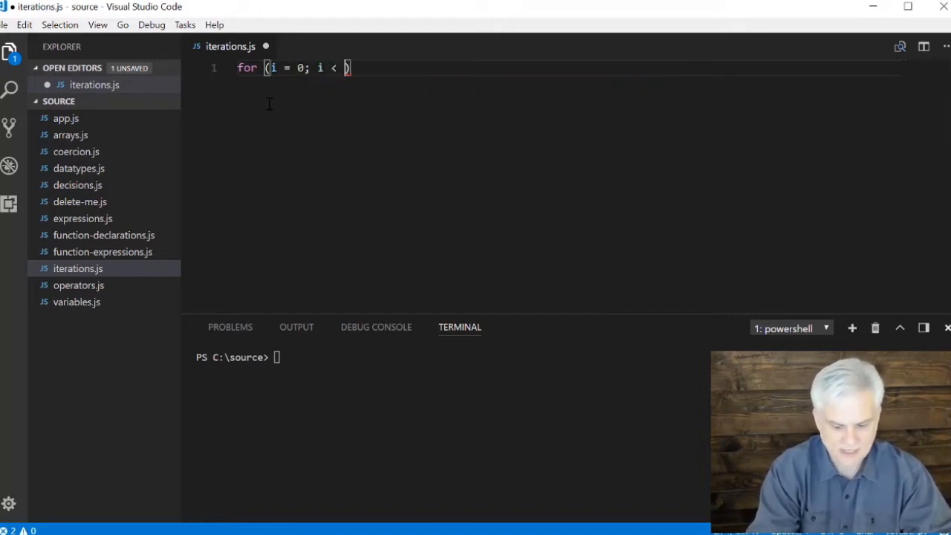
{"action": "type", "text": "10;"}
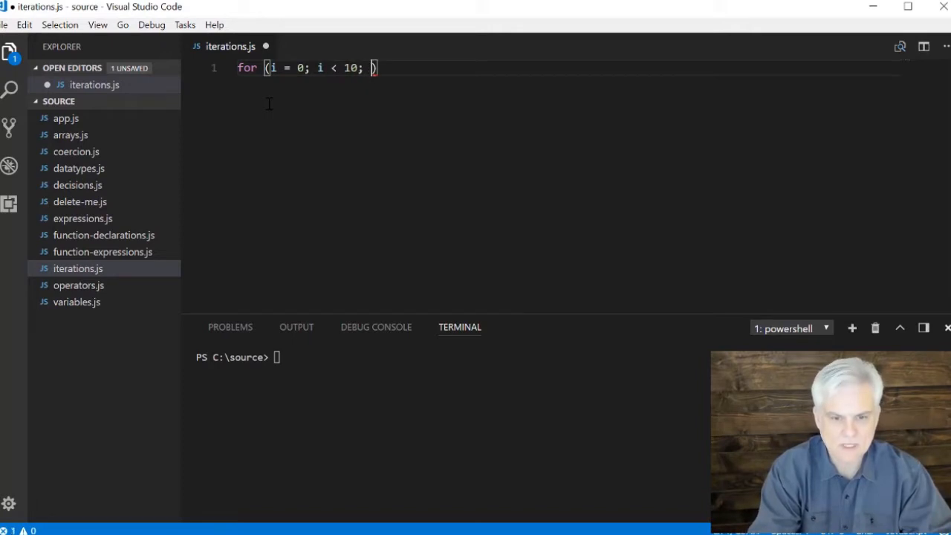
{"action": "type", "text": "i++"}
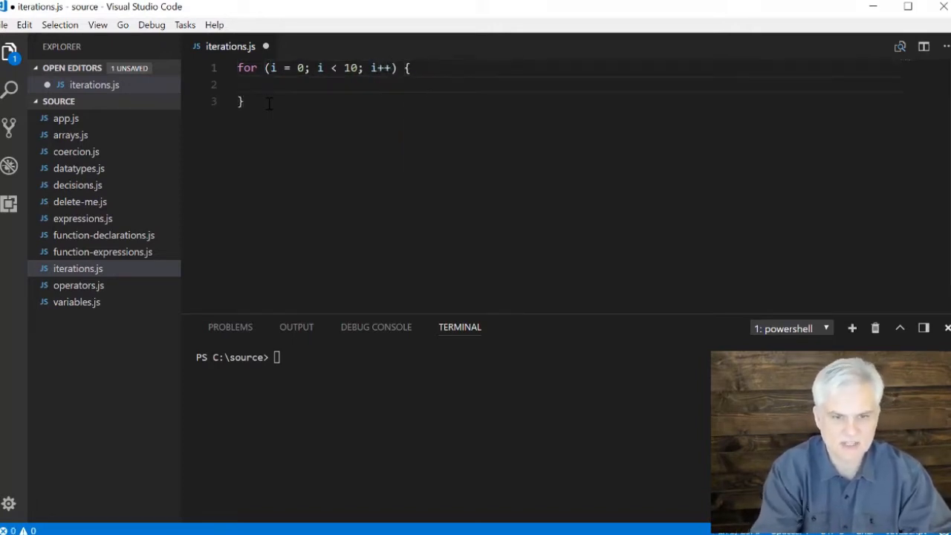
{"action": "type", "text": "console.log(i);"}
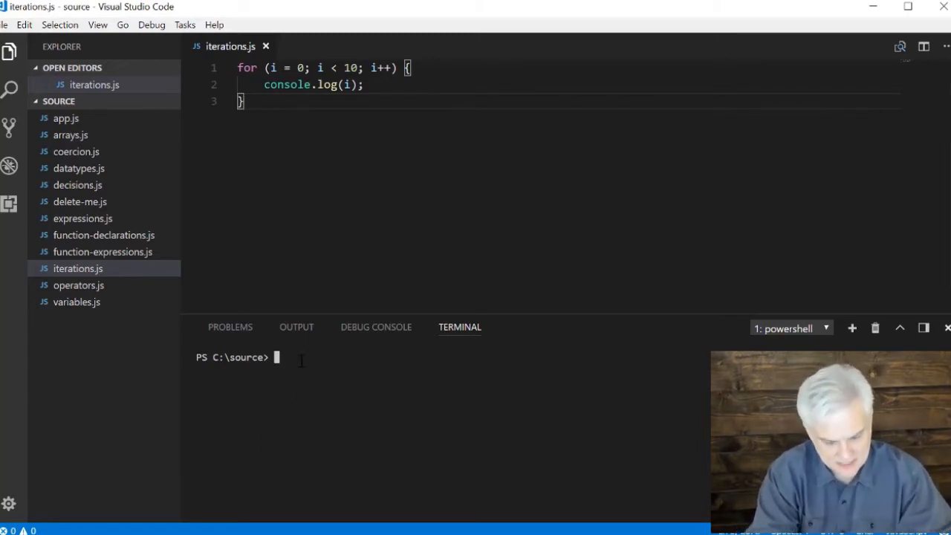
Run node iterations in the terminal so it prints 0 through 9
{"action": "type", "text": "node iteratio"}
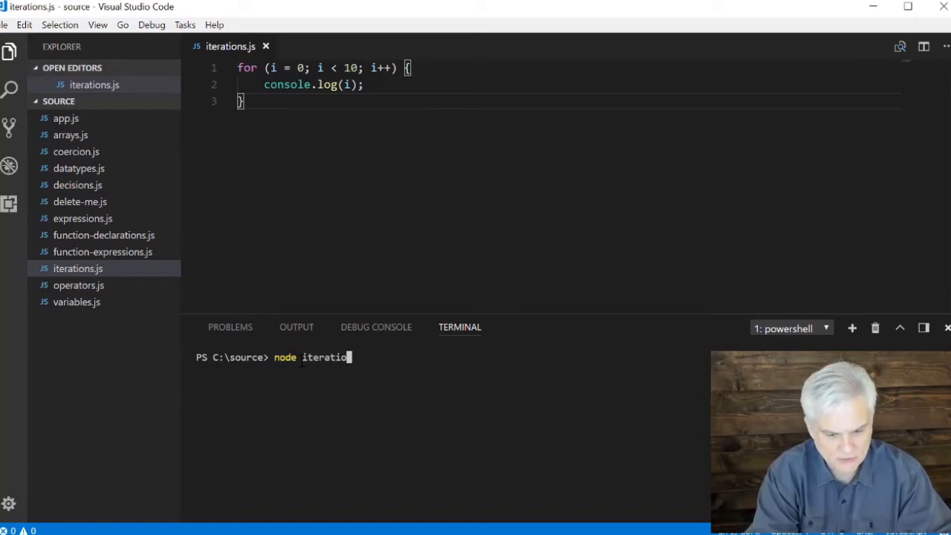
{"action": "key", "text": "Return"}
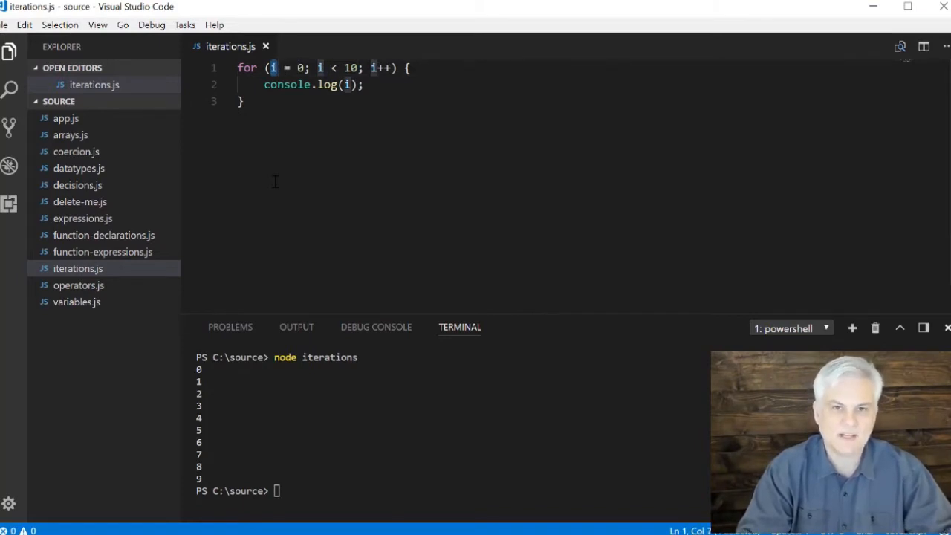
{"action": "type", "text": "let"}
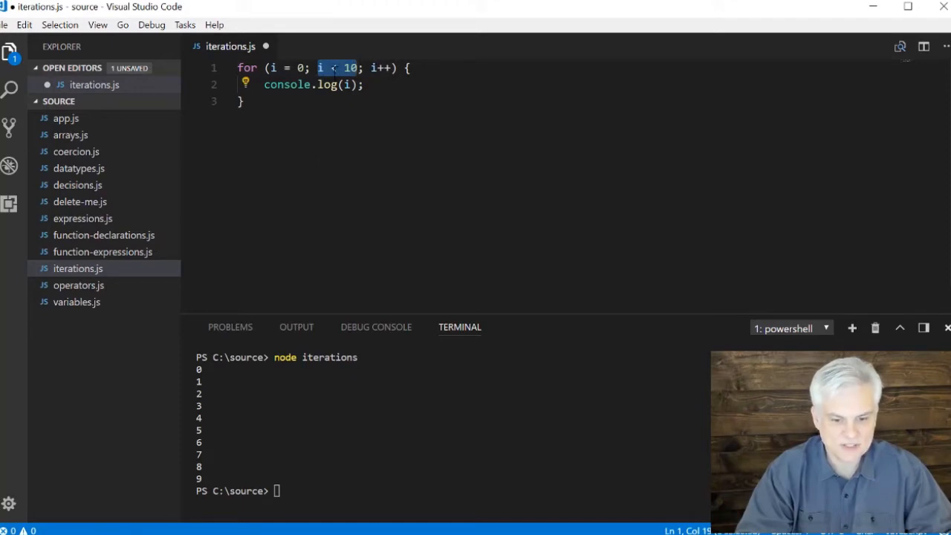
{"action": "mouse_move", "coordinate": [285, 137]}
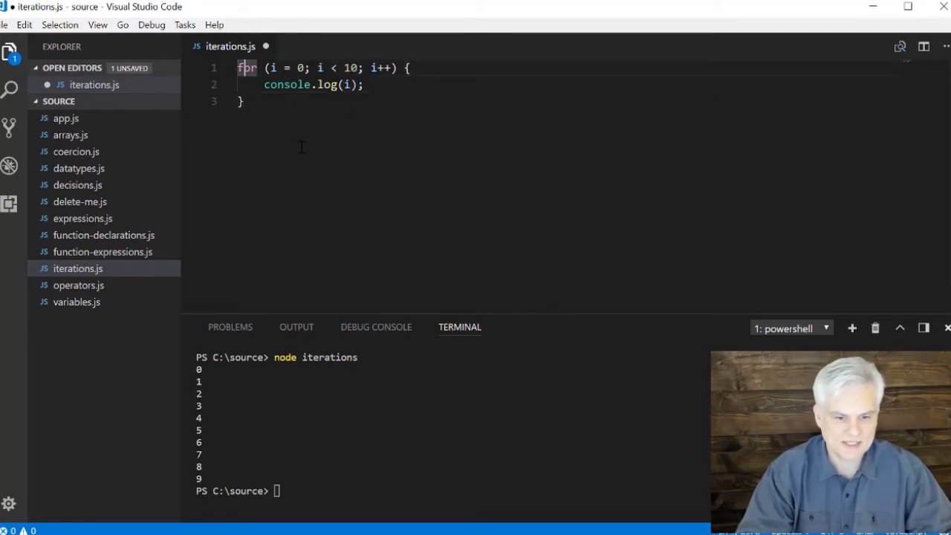
Comment out the old loop and declare let a = [4, 8, 15, 16, 23, 42]
{"action": "type", "text": "/*"}
{"action": "type", "text": "*/"}
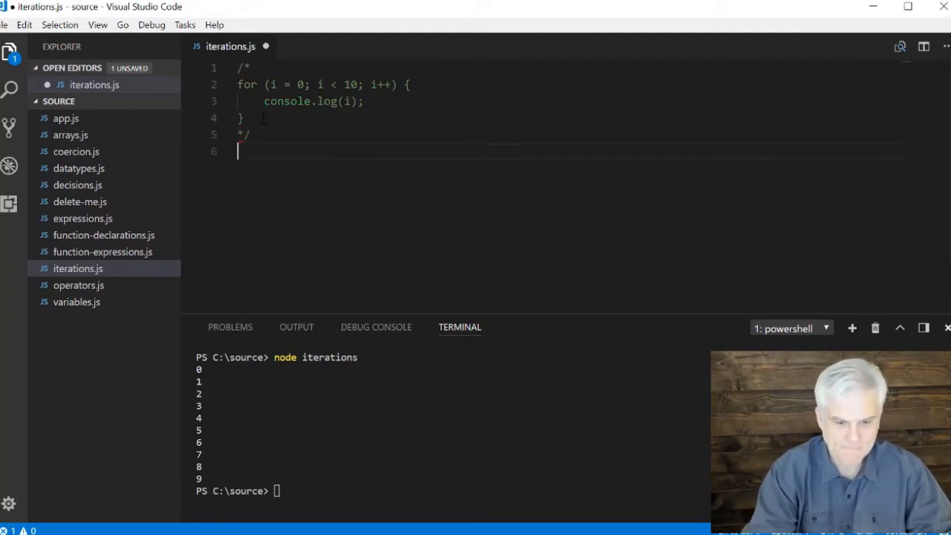
{"action": "type", "text": "let a"}
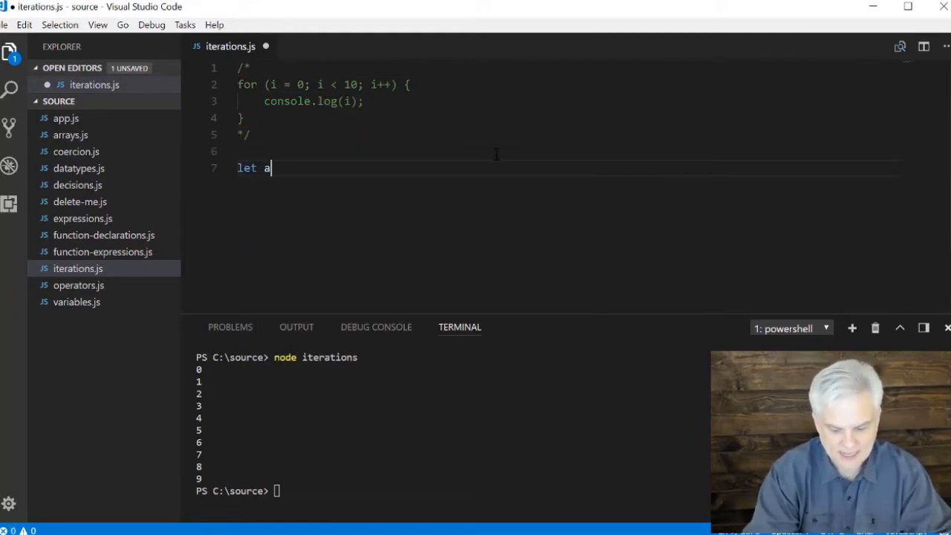
{"action": "type", "text": "[]"}
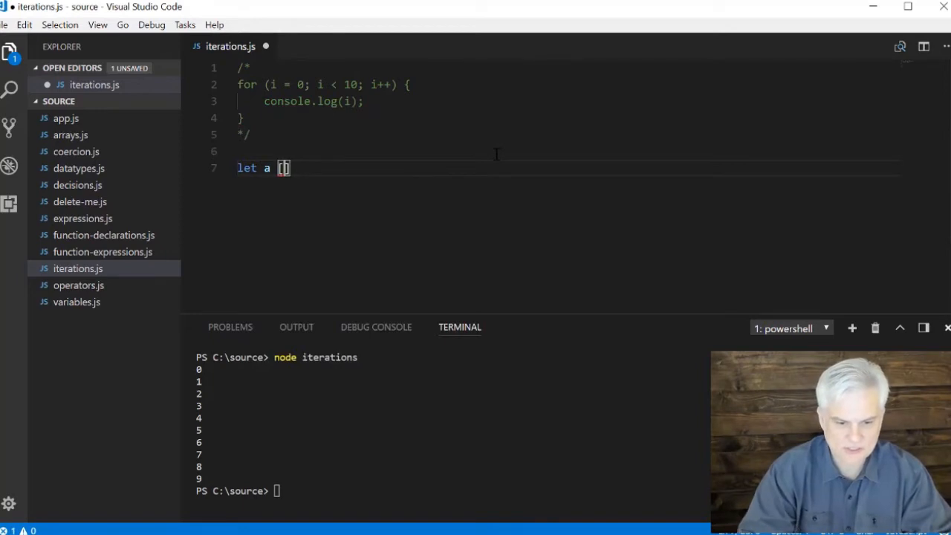
{"action": "type", "text": "4, 8"}
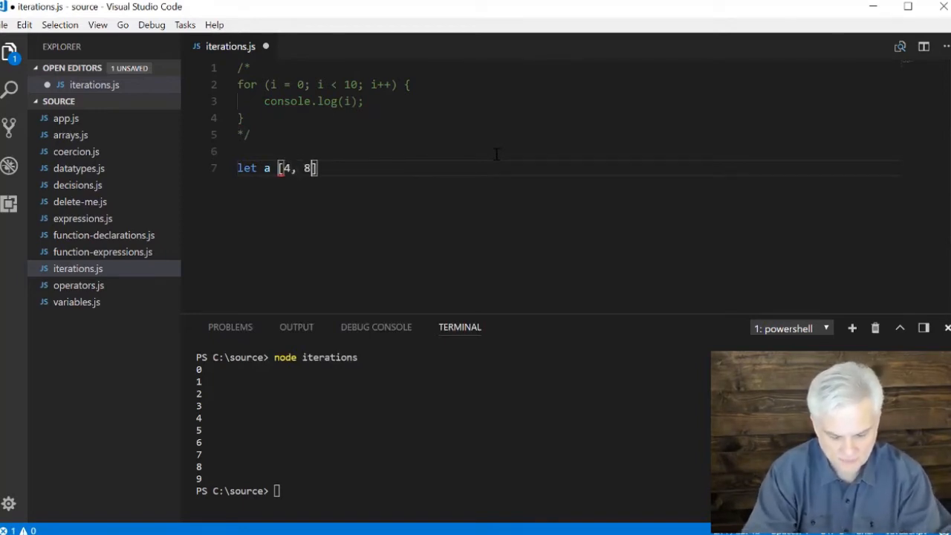
{"action": "type", "text": ", 15, 1"}
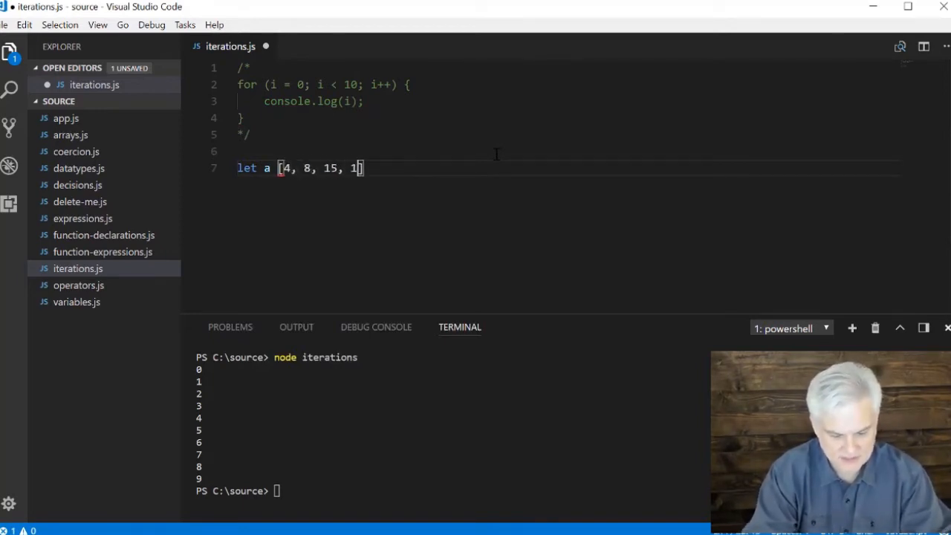
{"action": "type", "text": "6, 23, 42"}
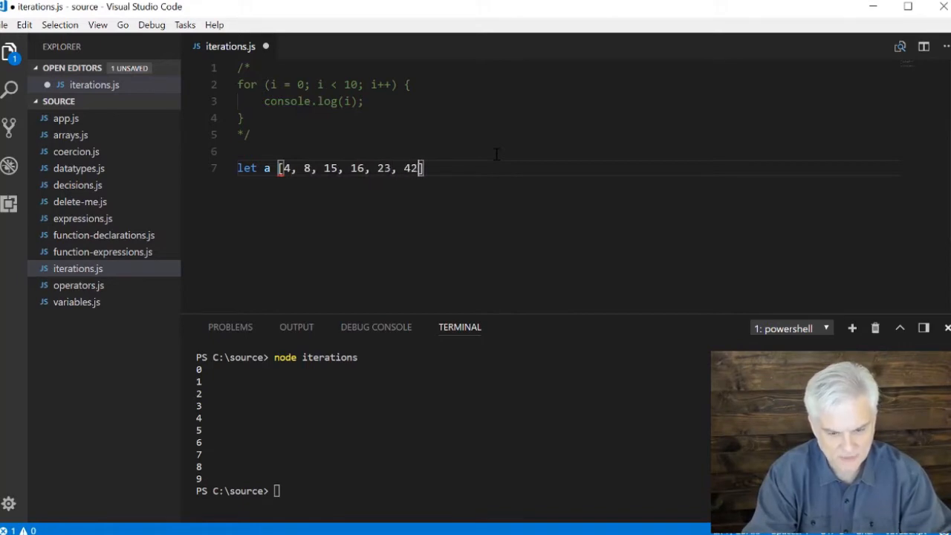
{"action": "left_click", "coordinate": [275, 168]}
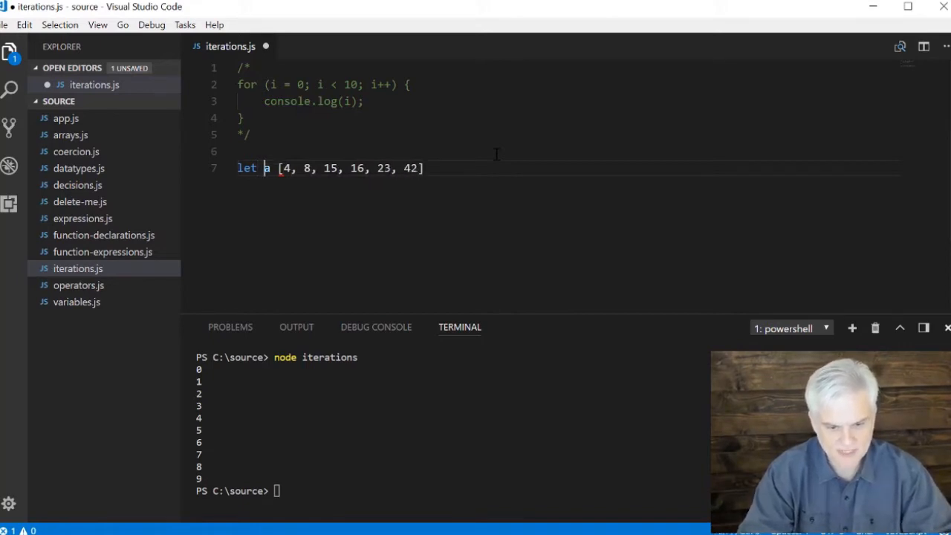
{"action": "type", "text": "="}
{"action": "type", "text": "for (i = 0; "}
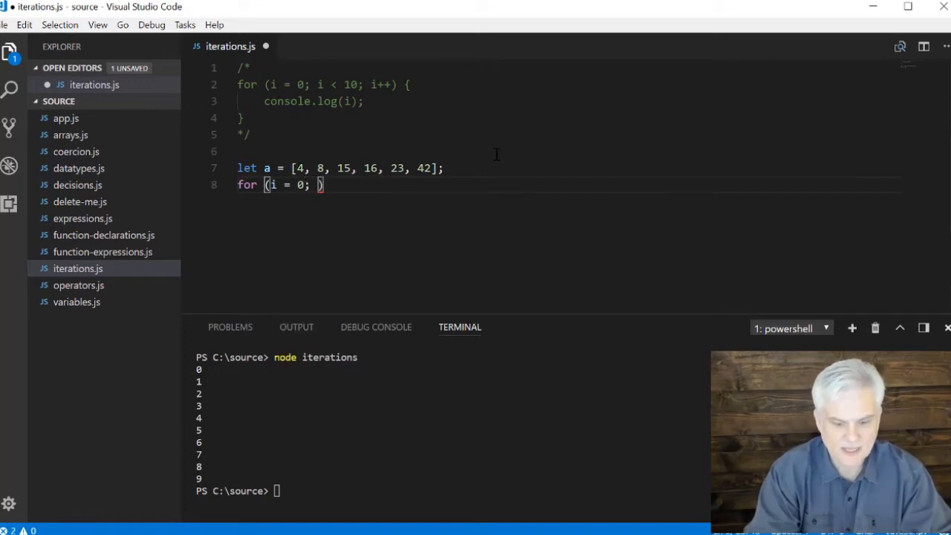
Add a for loop over i < a.length that logs a[i]
{"action": "type", "text": "i < a."}
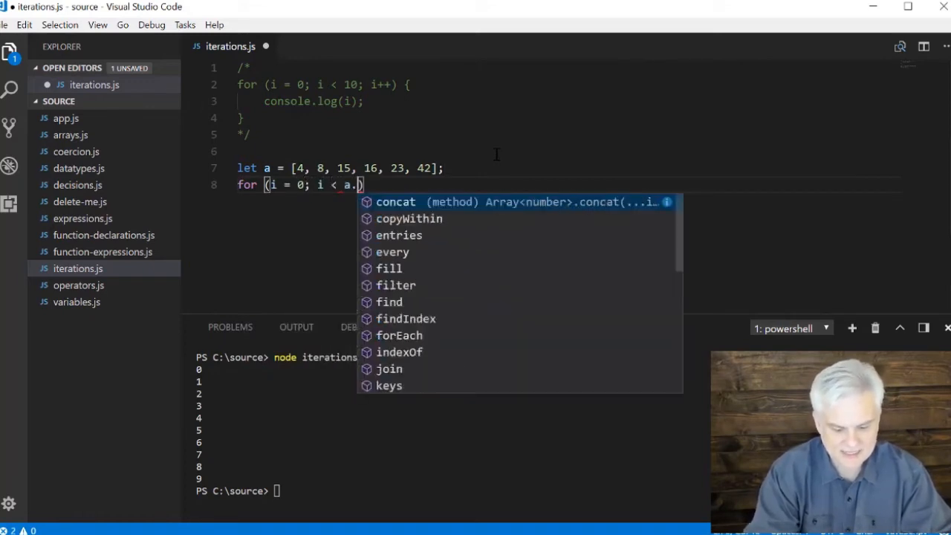
{"action": "type", "text": "length;"}
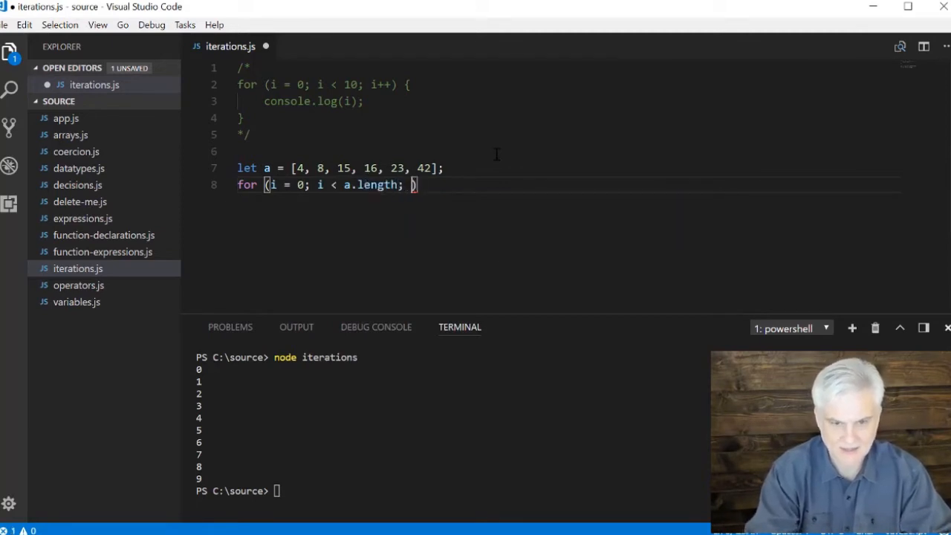
{"action": "type", "text": "i++"}
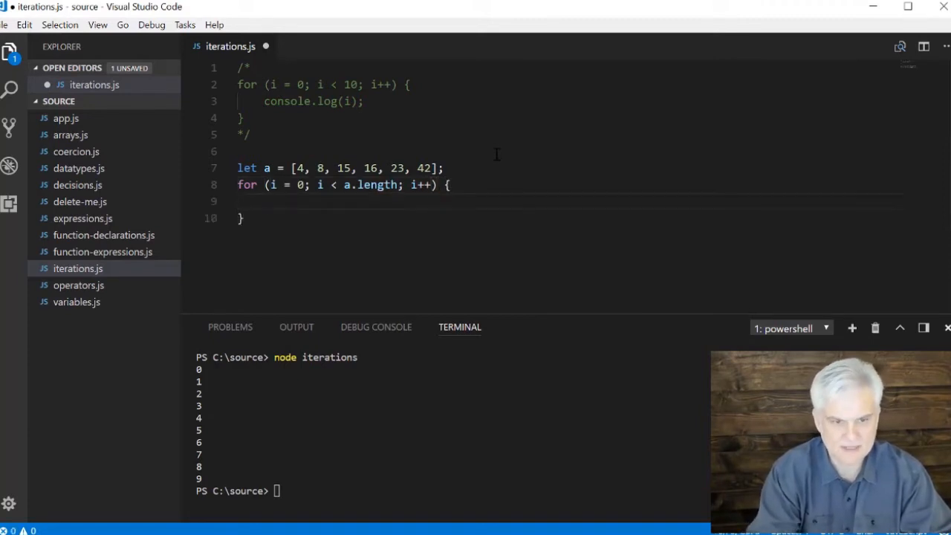
{"action": "type", "text": "console.log(a[i"}
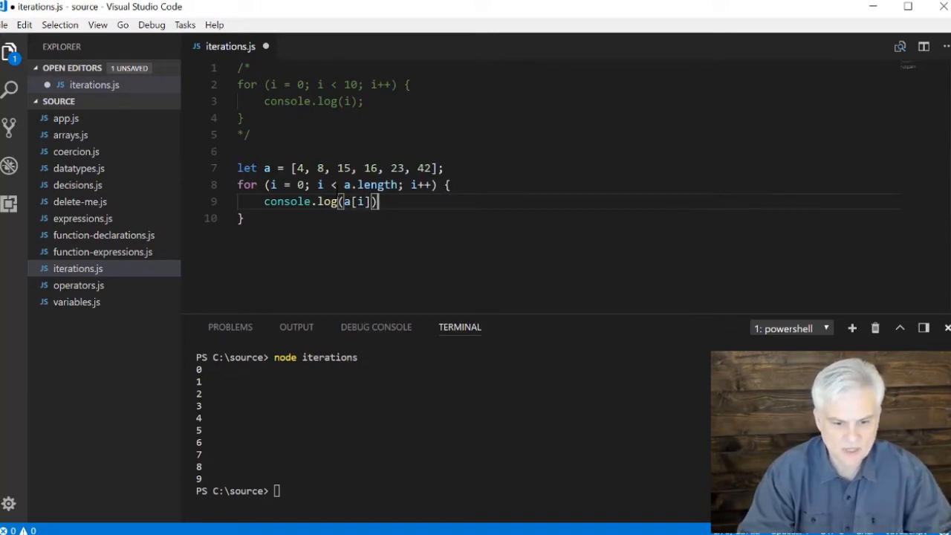
{"action": "mouse_move", "coordinate": [378, 185]}
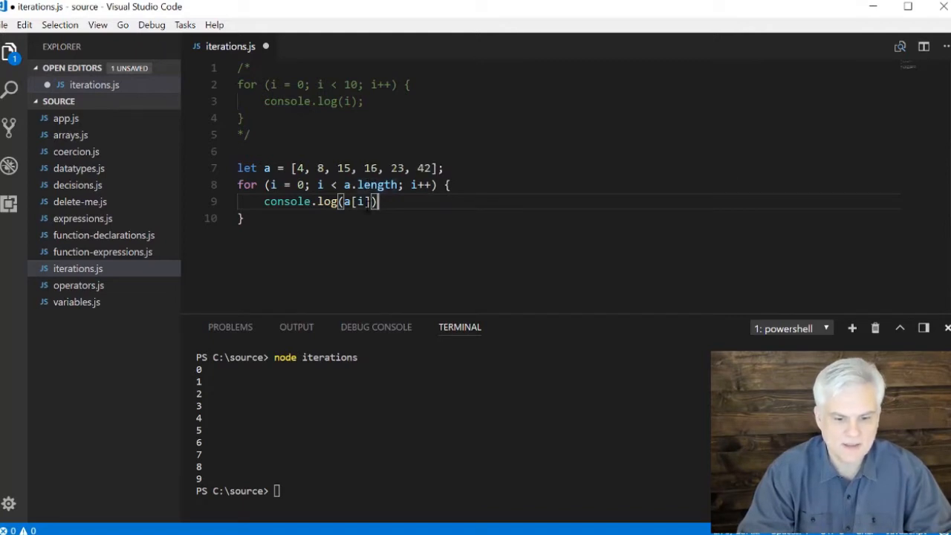
{"action": "type", "text": ";"}
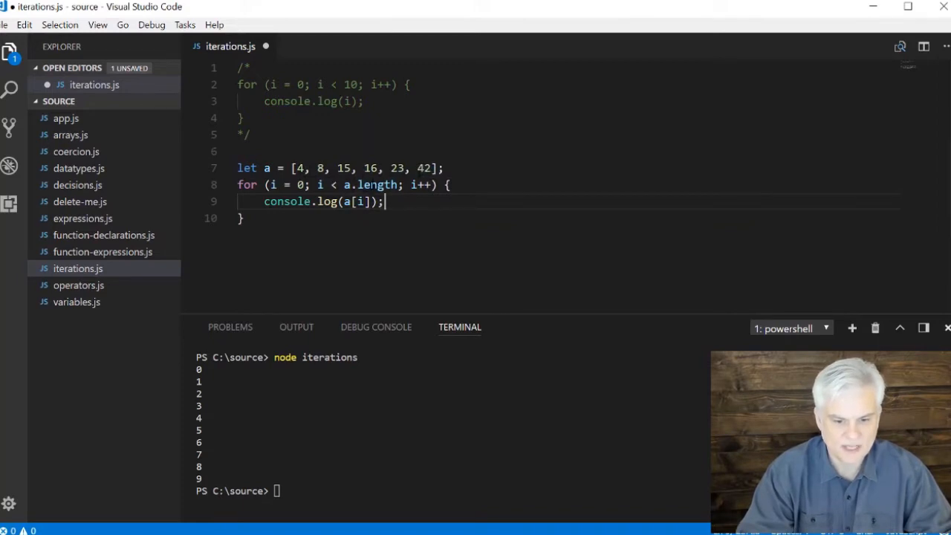
{"action": "mouse_move", "coordinate": [379, 184]}
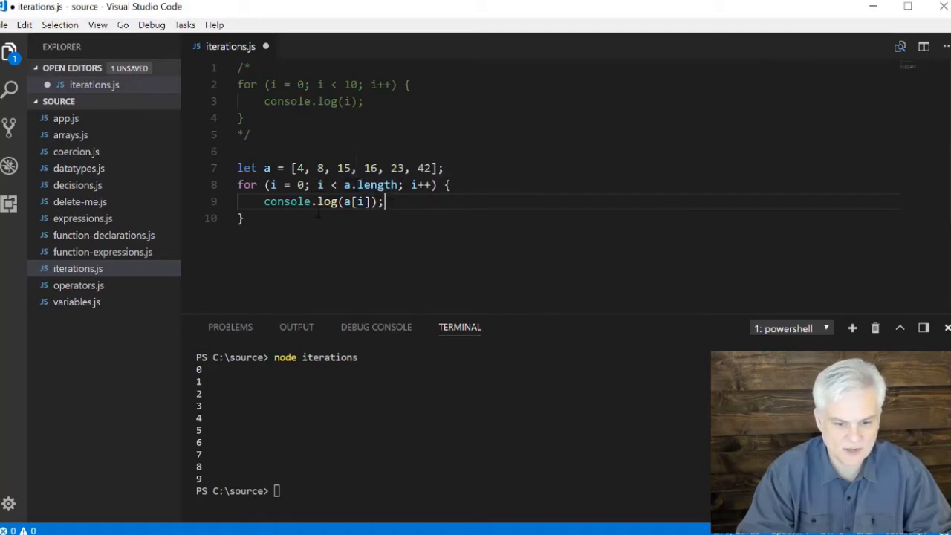
Save and run node iterations so 4, 8, 15, 16, 23, 42 print, then comment out the array loop
{"action": "key", "text": "ctrl+s"}
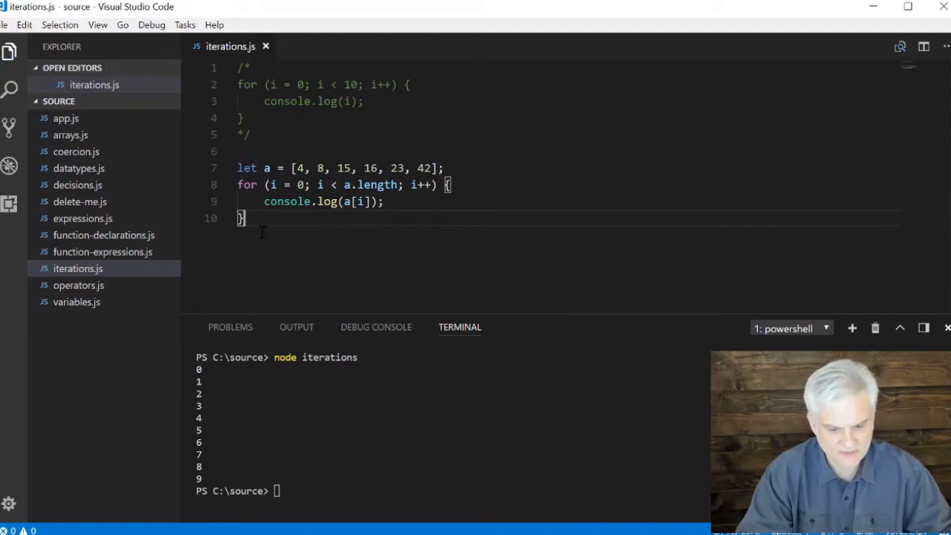
{"action": "key", "text": "Return"}
{"action": "type", "text": "*/"}
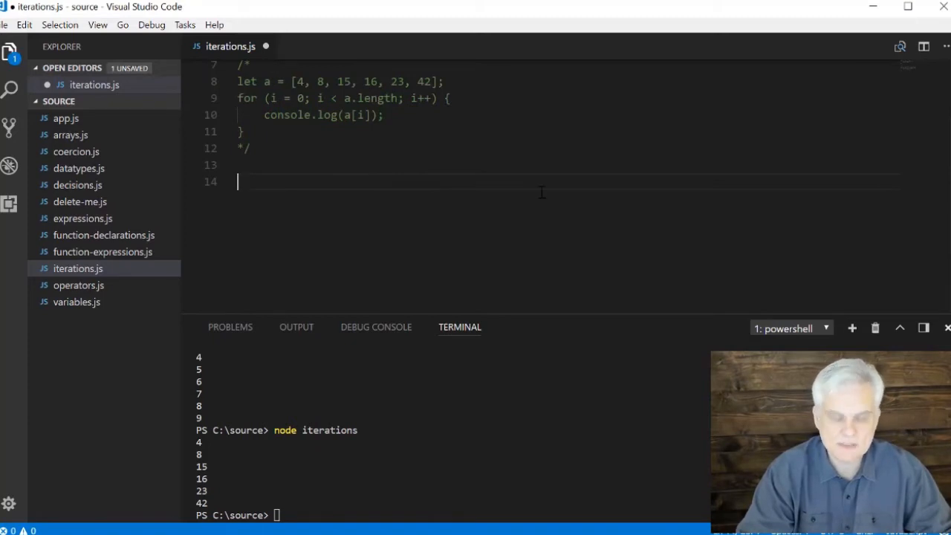
{"action": "scroll", "scroll_direction": "up", "scroll_amount": 3}
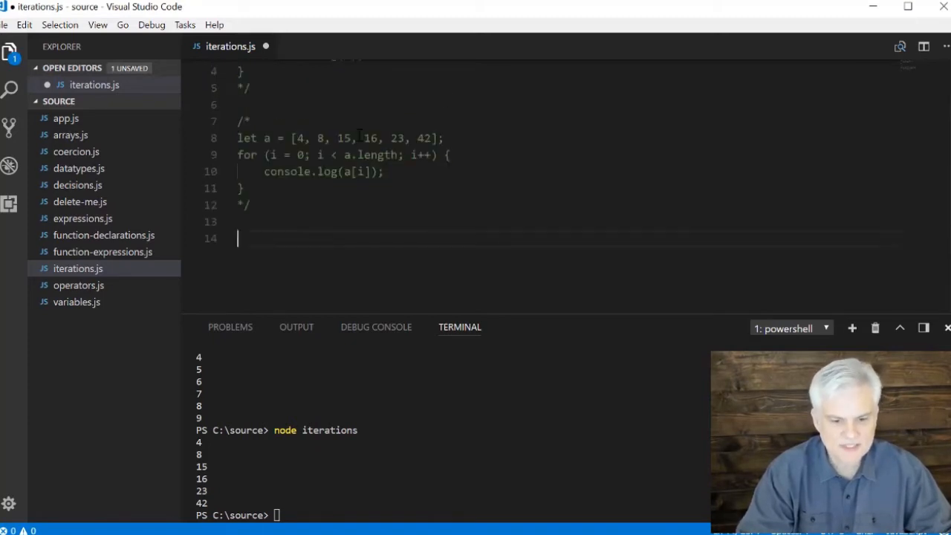
{"action": "scroll", "scroll_direction": "up", "scroll_amount": 3}
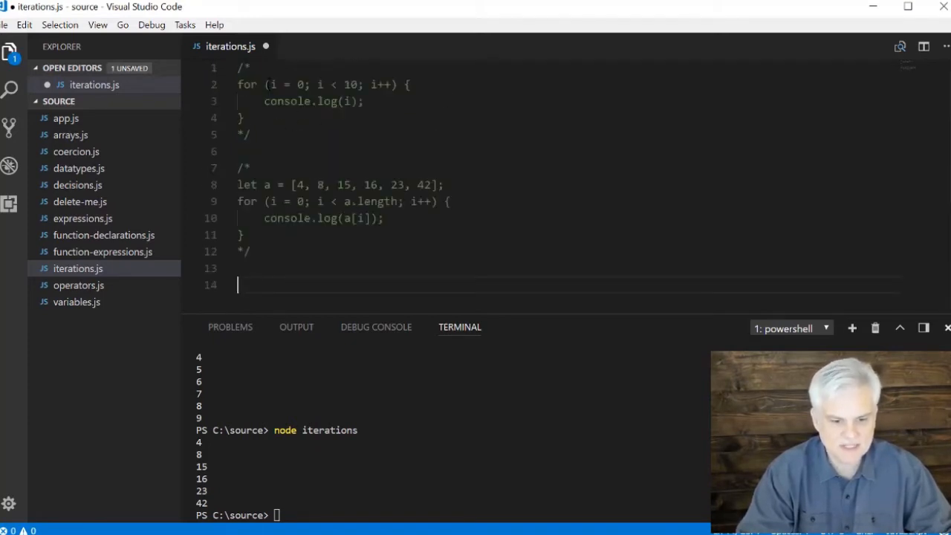
Begin a new loop on line 14 by typing for, bringing up the For Loop snippet suggestions
{"action": "double_click", "coordinate": [282, 83]}
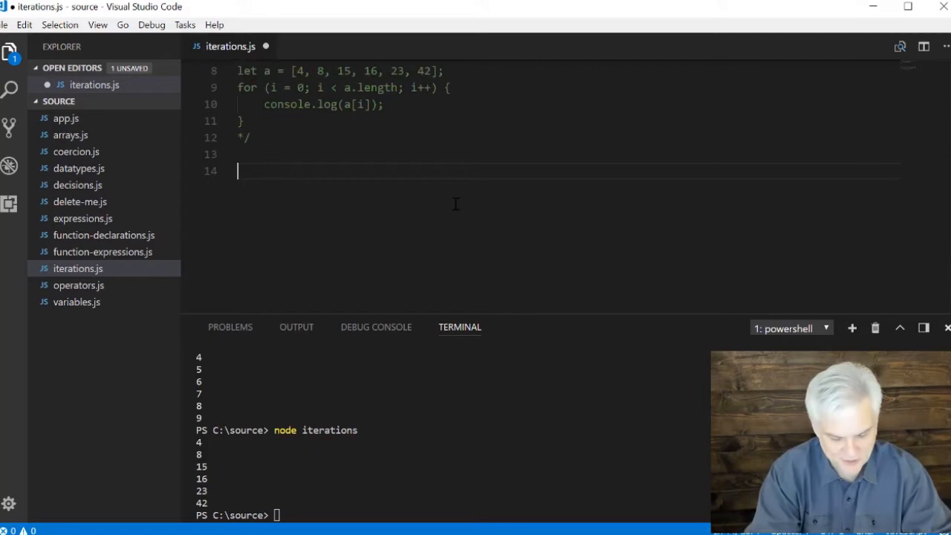
{"action": "type", "text": "for"}
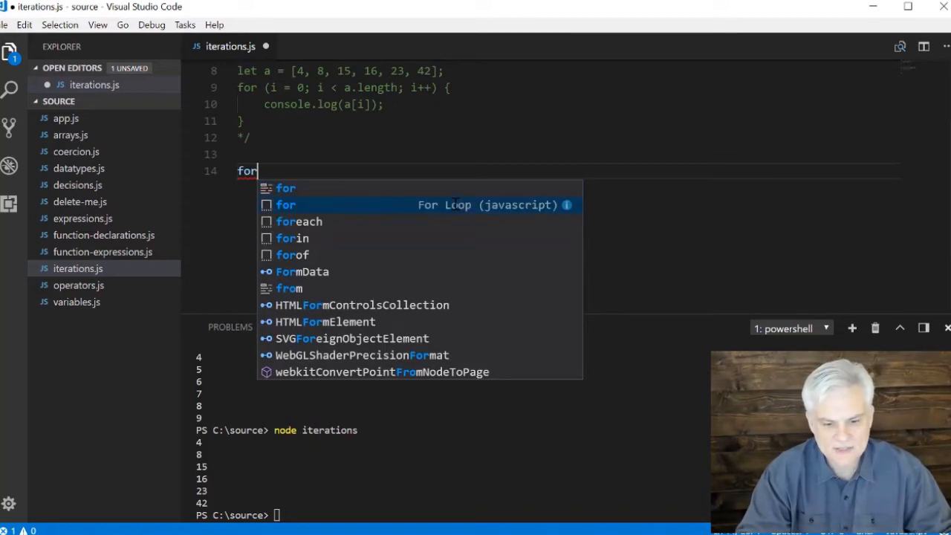
{"action": "mouse_move", "coordinate": [453, 208]}
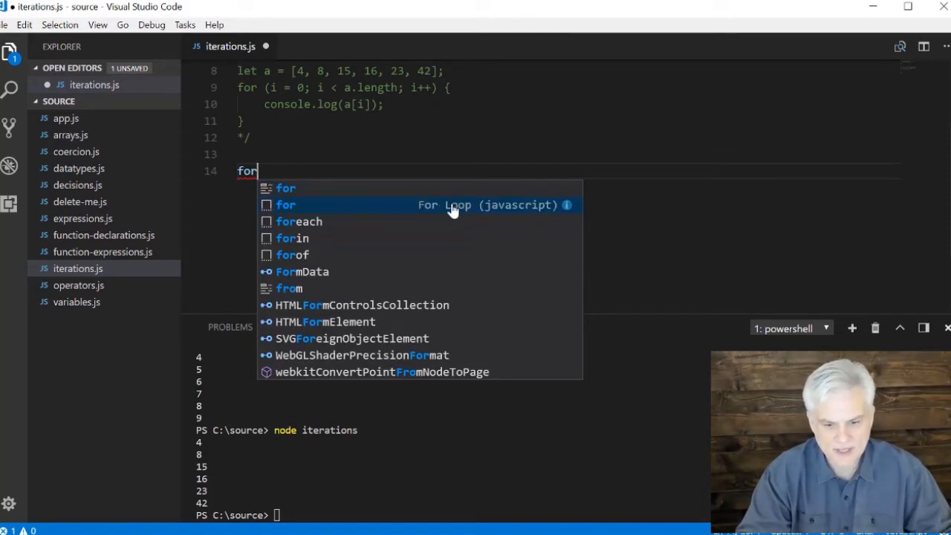
{"action": "mouse_move", "coordinate": [517, 214]}
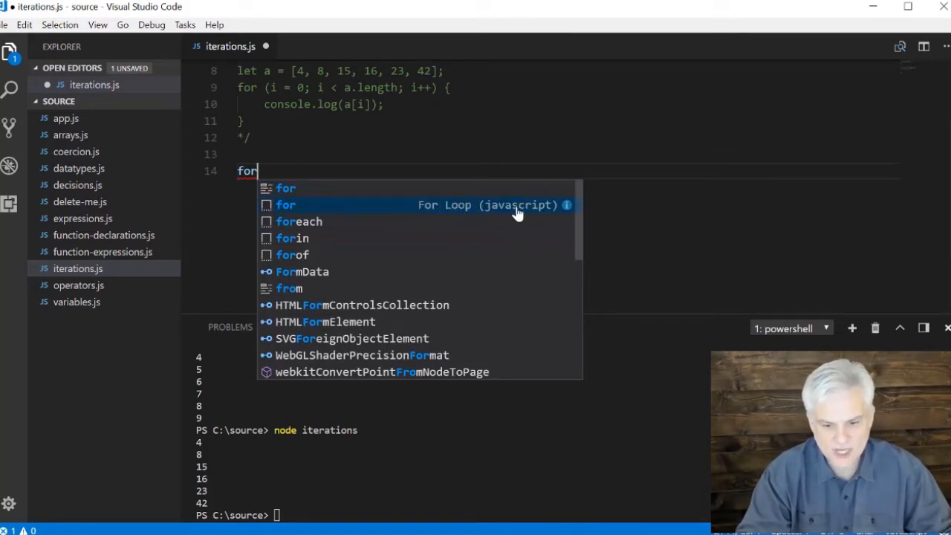
{"action": "mouse_move", "coordinate": [279, 211]}
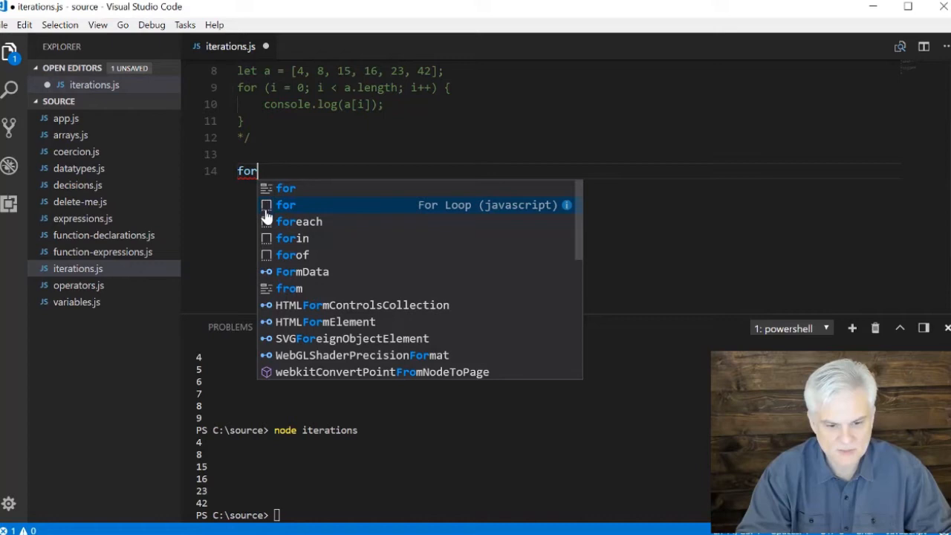
{"action": "mouse_move", "coordinate": [369, 229]}
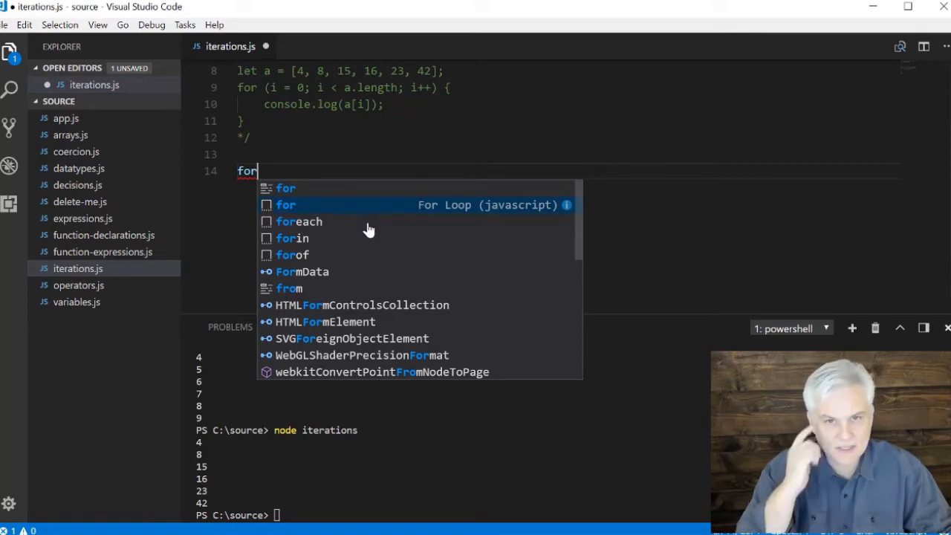
{"action": "mouse_move", "coordinate": [415, 266]}
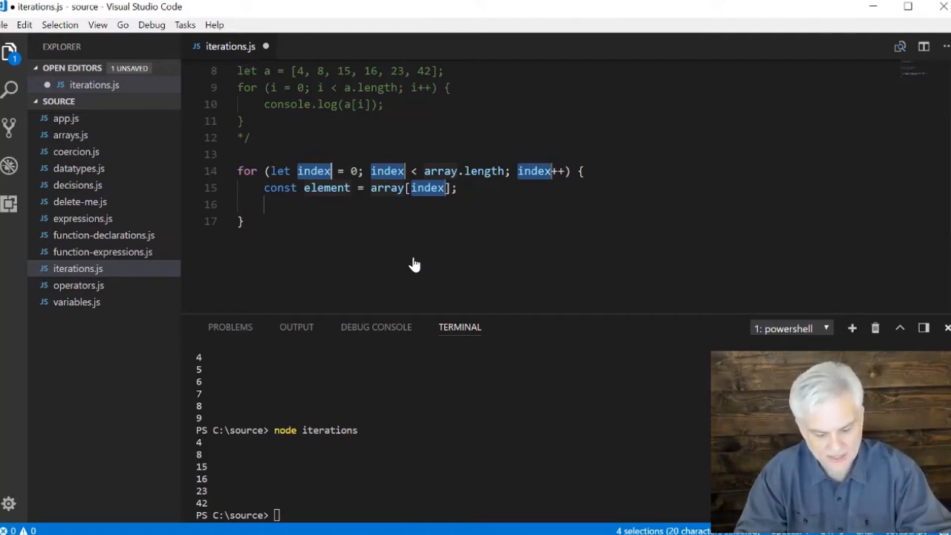
Fill the snippet with counter b over array a, element c, and add console.log(c)
{"action": "type", "text": "b"}
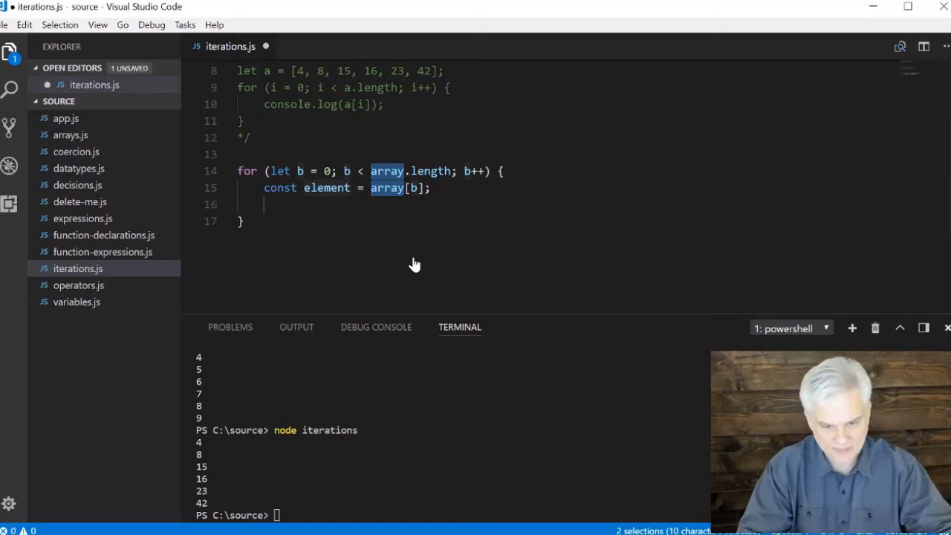
{"action": "type", "text": "a"}
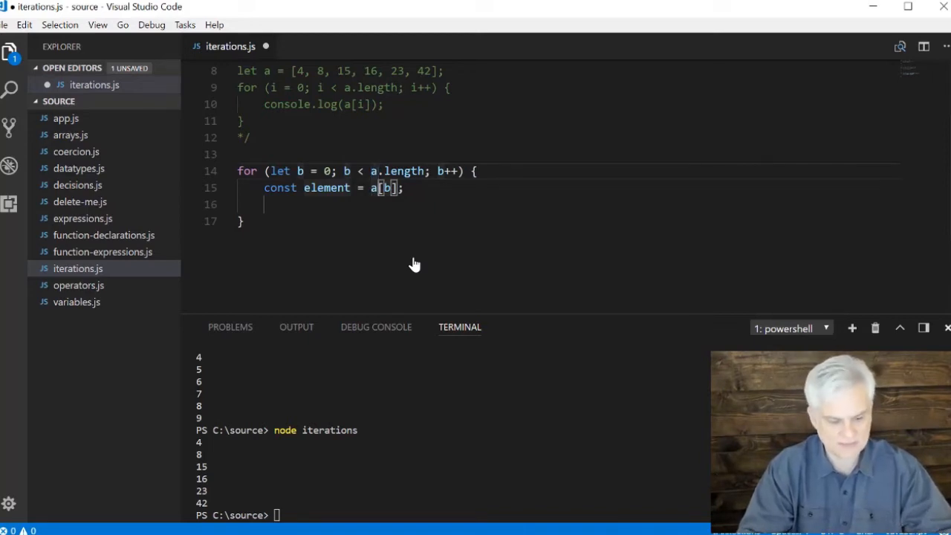
{"action": "double_click", "coordinate": [327, 187]}
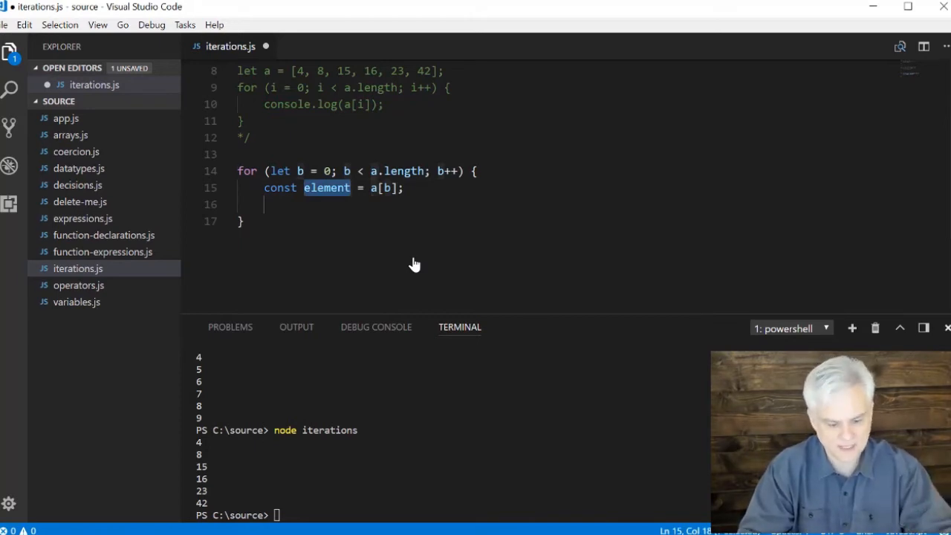
{"action": "type", "text": "c"}
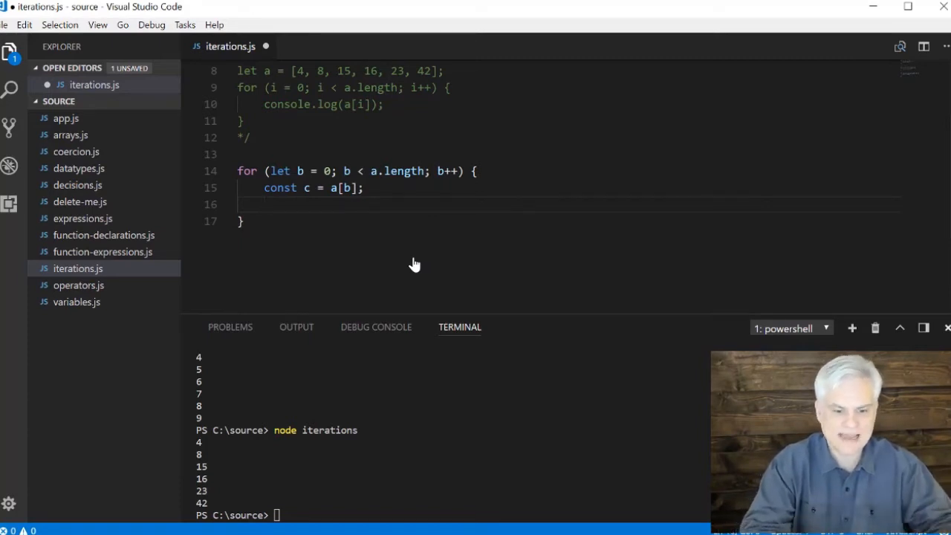
{"action": "type", "text": "console.log"}
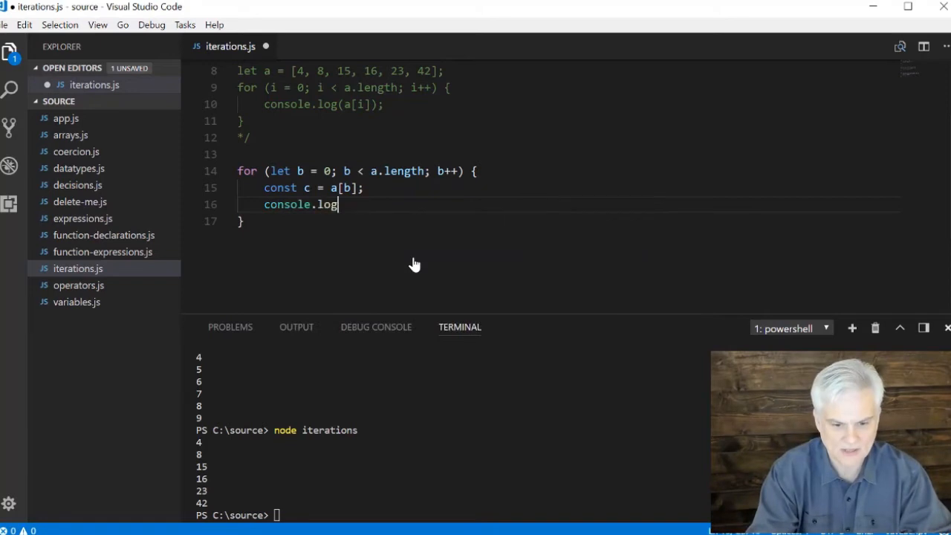
{"action": "type", "text": "(c);"}
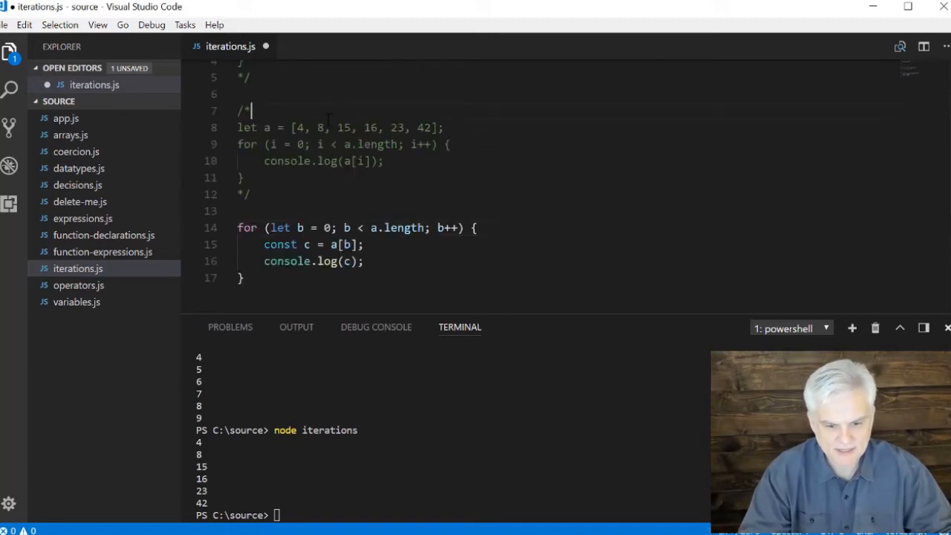
Declare let a = [4, 8, 15, 16, 23, 42]; above the loop, run it, then start commenting it out
{"action": "left_click", "coordinate": [383, 160]}
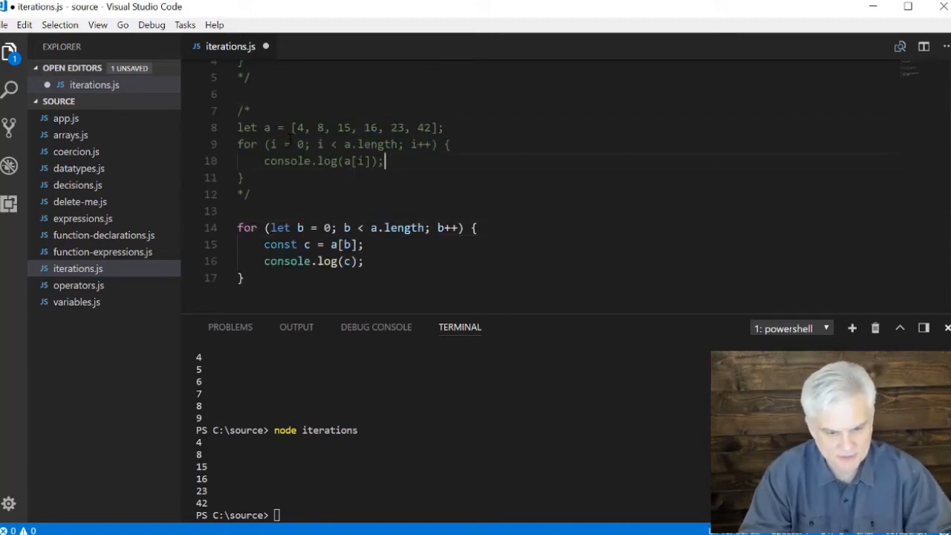
{"action": "type", "text": "let a = [4, 8, 15, 16, 23, 42];"}
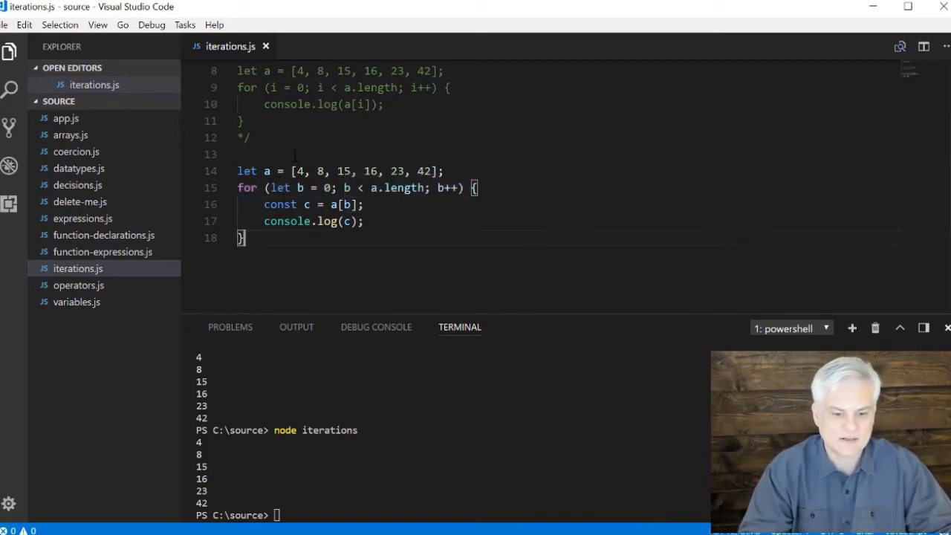
{"action": "type", "text": "/*"}
{"action": "type", "text": "*/"}
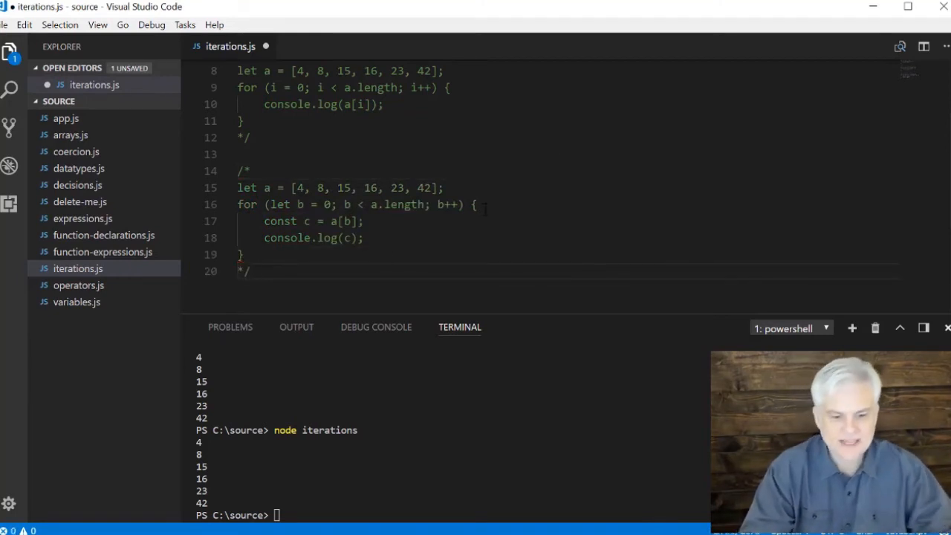
Write let x and while (x < 10) { console.log(x++) } then save
{"action": "scroll", "scroll_direction": "down", "scroll_amount": 3}
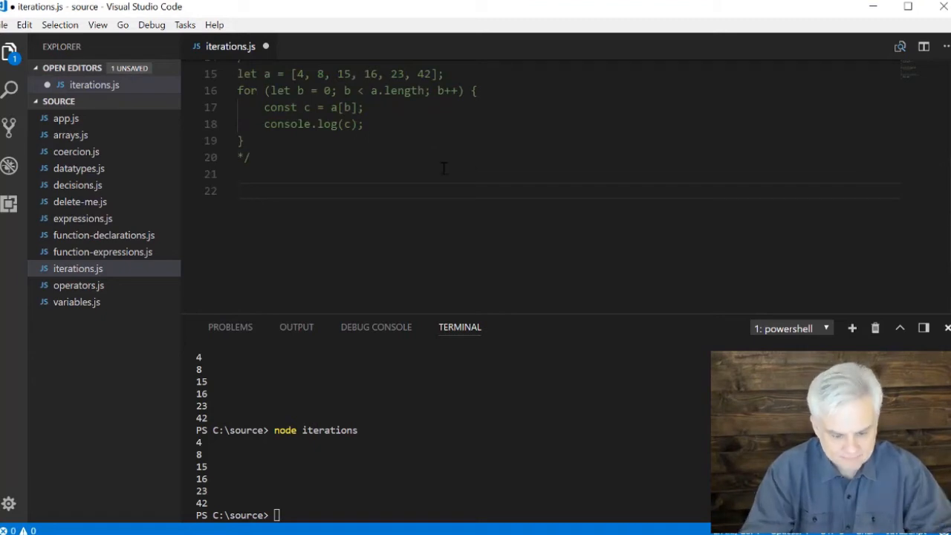
{"action": "type", "text": "let x = 1;"}
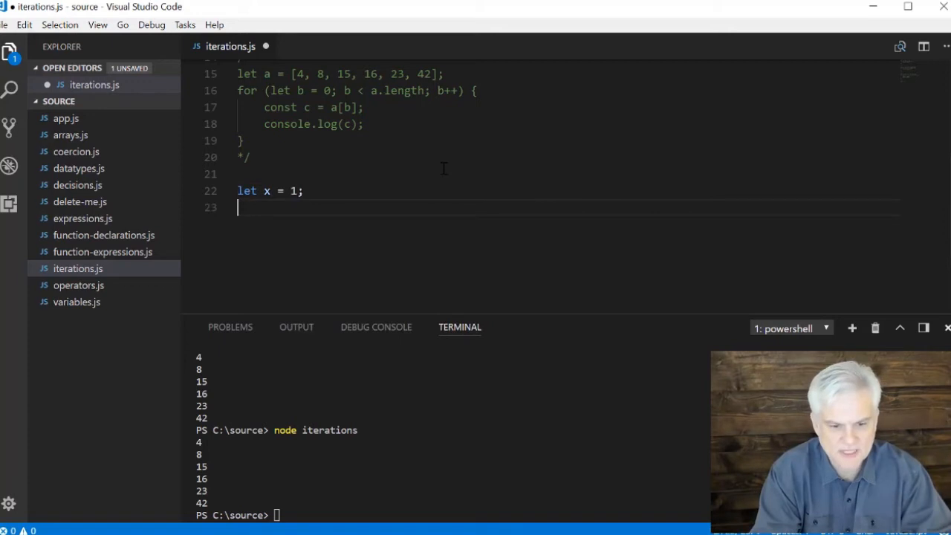
{"action": "type", "text": "white"}
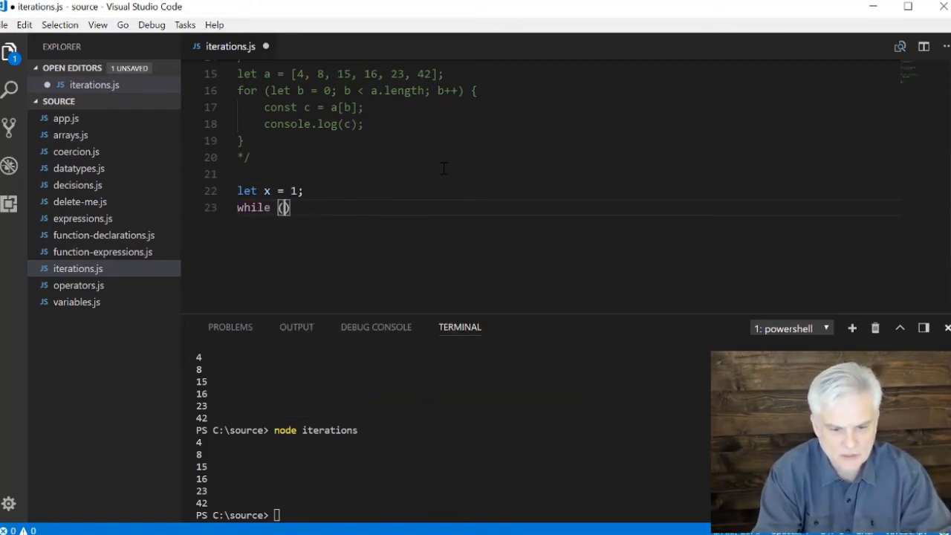
{"action": "type", "text": "x"}
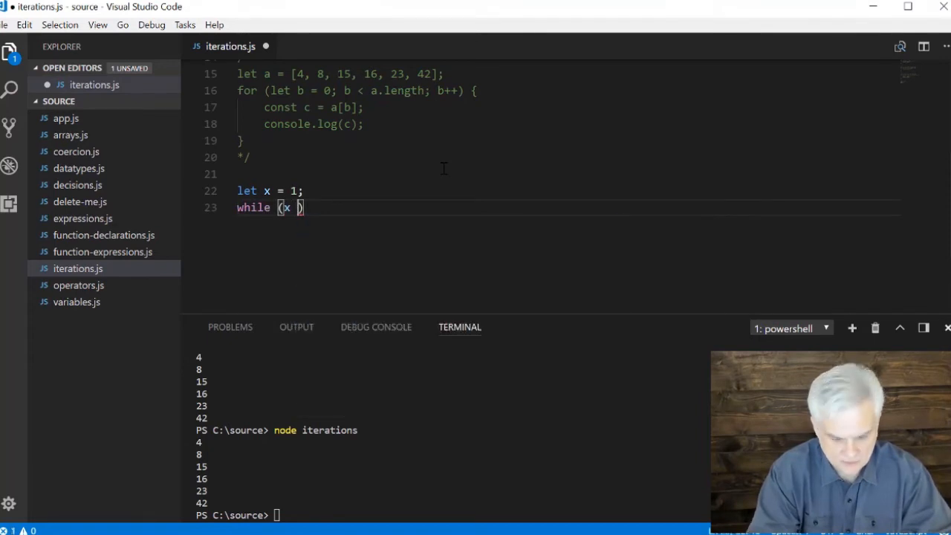
{"action": "type", "text": "< 10)"}
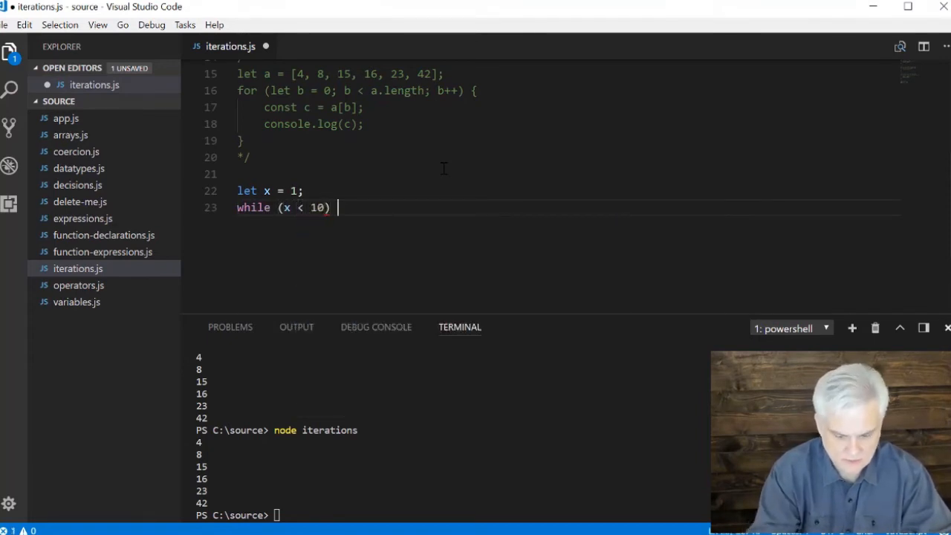
{"action": "type", "text": "{"}
{"action": "type", "text": "console.log(x"}
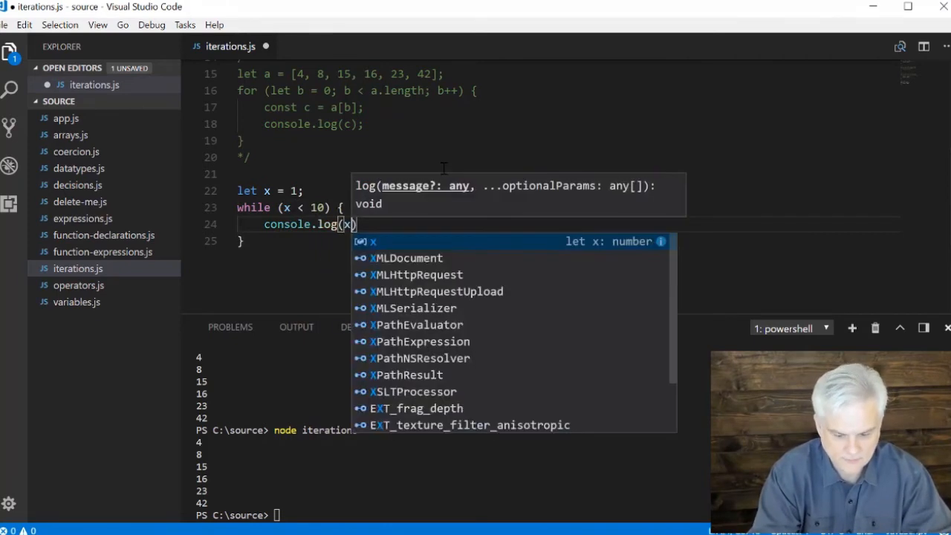
{"action": "type", "text": "++"}
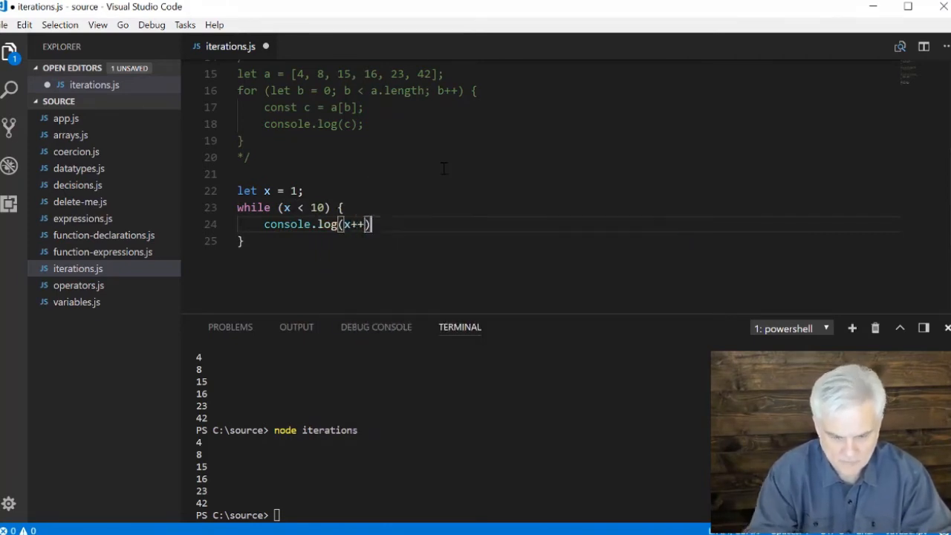
{"action": "key", "text": "ctrl+s"}
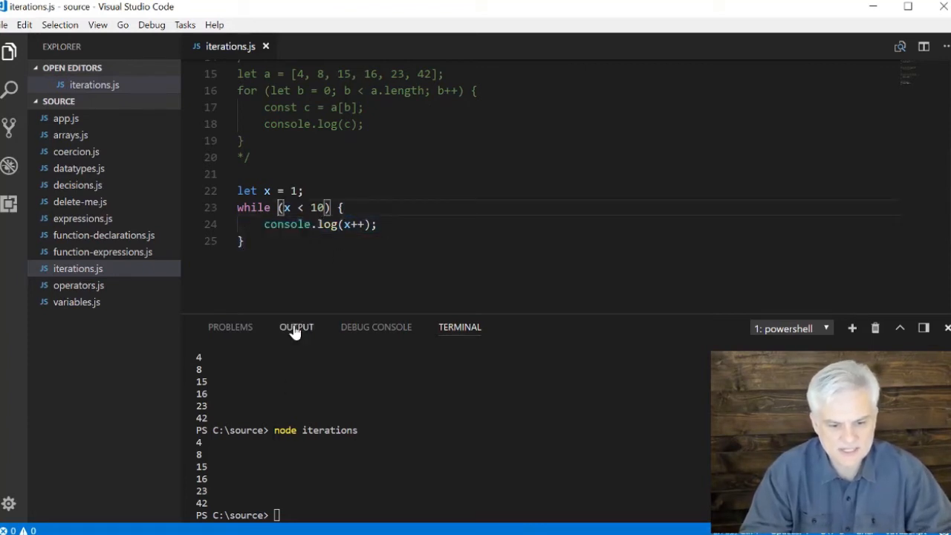
Add the trailing semicolon after console.log(x++) and a blank line after the while loop
{"action": "double_click", "coordinate": [305, 208]}
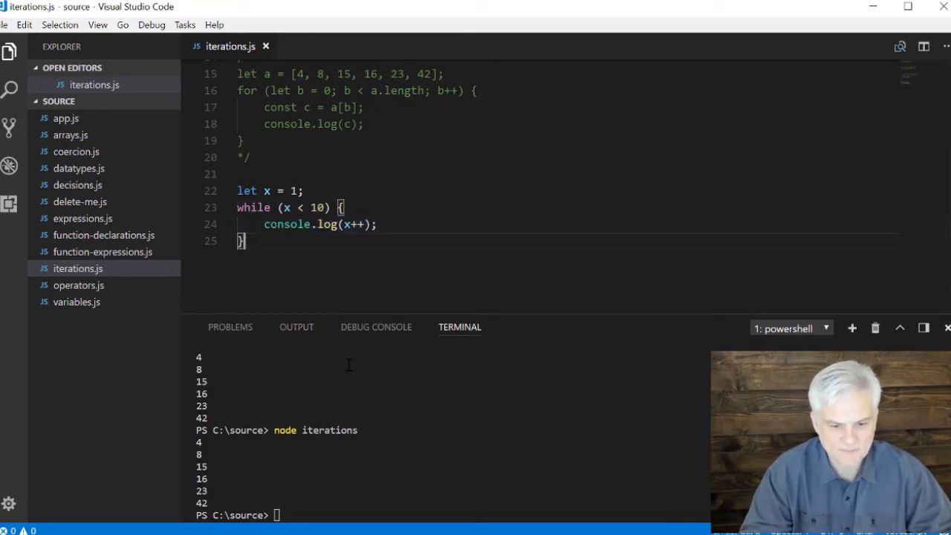
{"action": "double_click", "coordinate": [320, 225]}
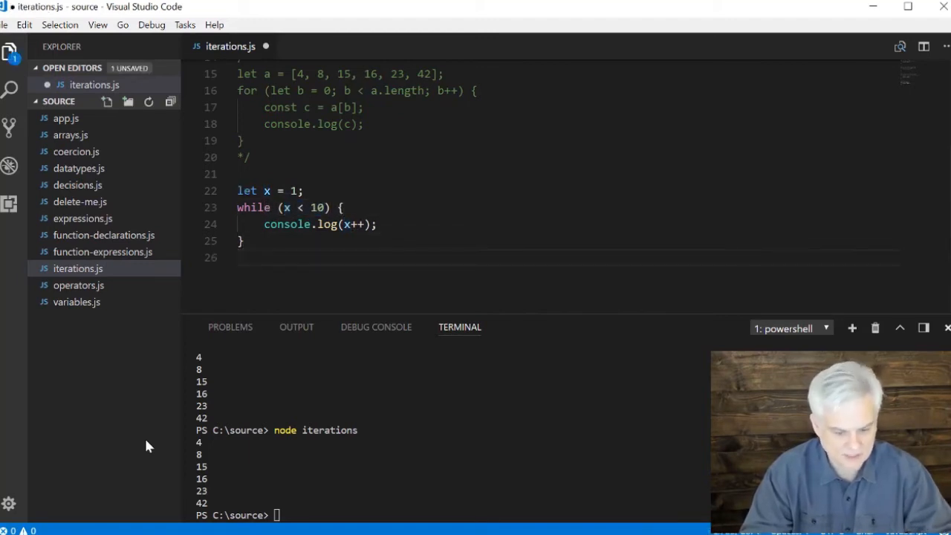
Run `node iterations` in the terminal so the while loop prints 1 through 9
{"action": "type", "text": "node iterations"}
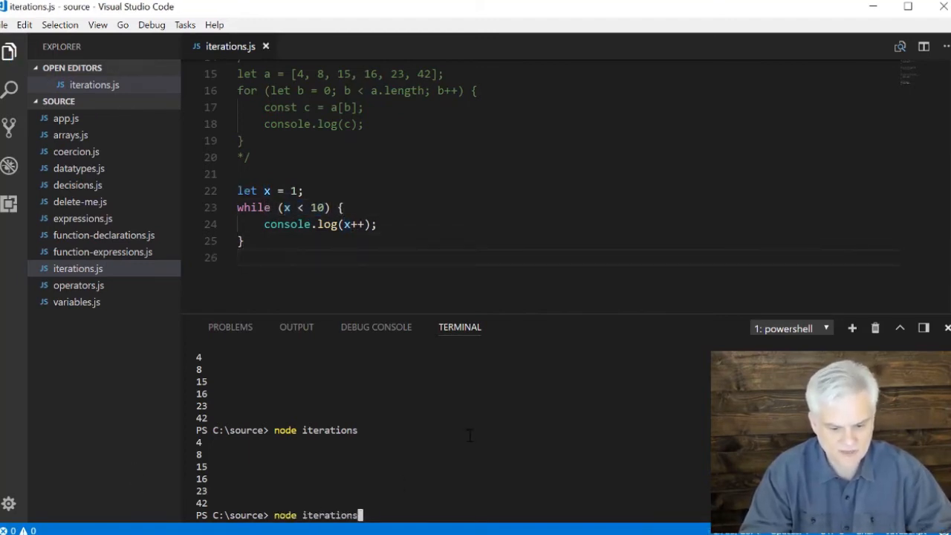
{"action": "key", "text": "Return"}
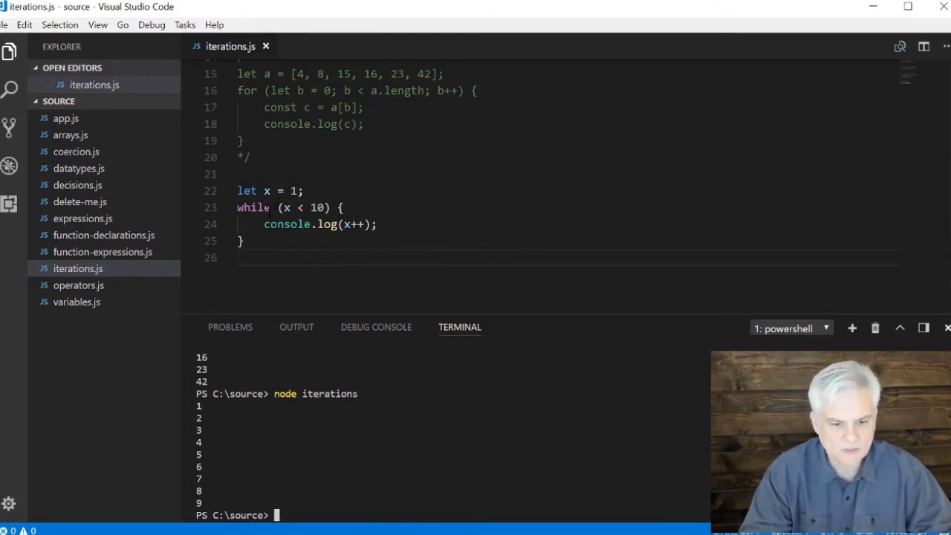
{"action": "scroll", "scroll_direction": "up", "scroll_amount": 3}
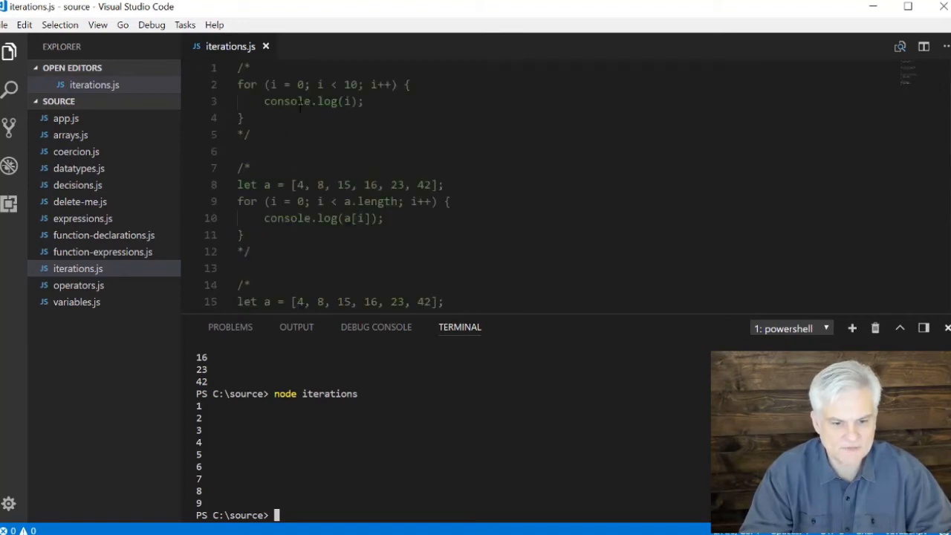
{"action": "scroll", "scroll_direction": "down", "scroll_amount": 3}
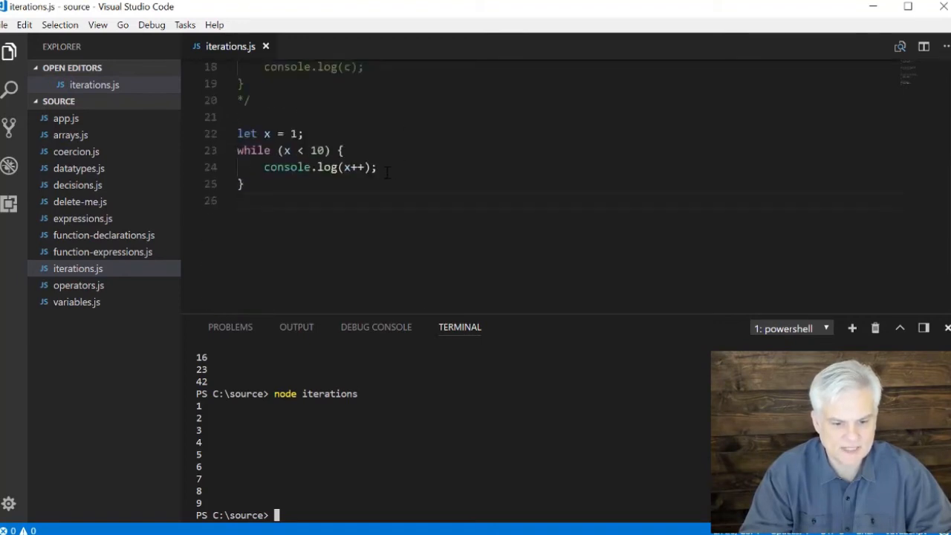
{"action": "scroll", "scroll_direction": "up", "scroll_amount": 3}
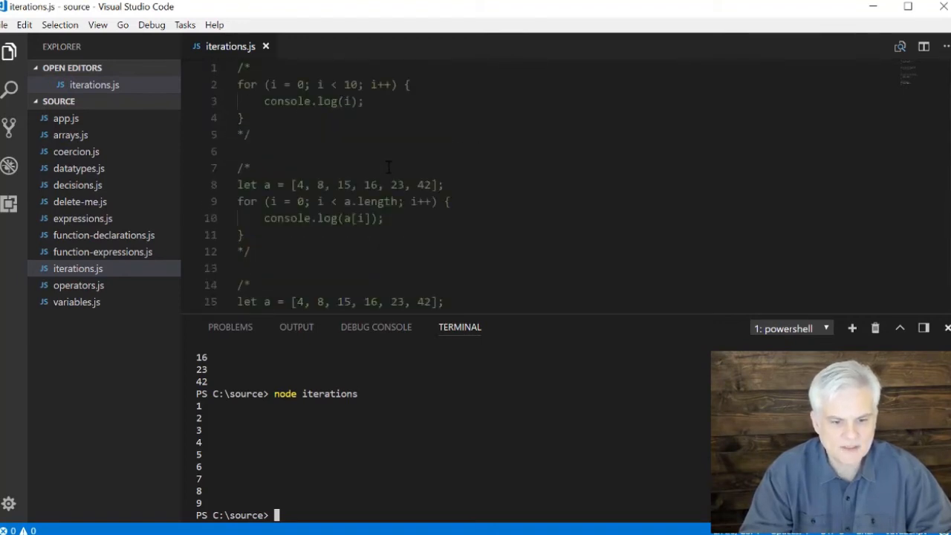
{"action": "double_click", "coordinate": [288, 83]}
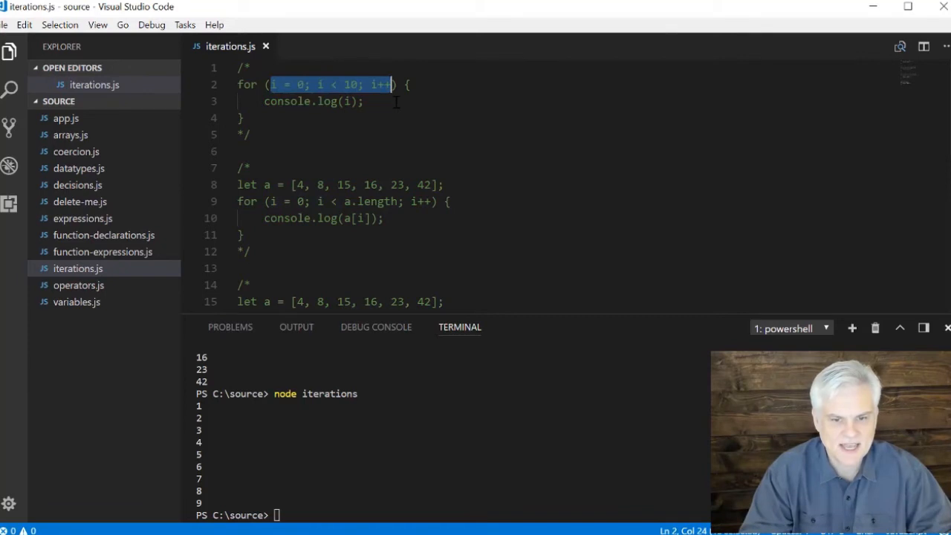
{"action": "left_click", "coordinate": [379, 112]}
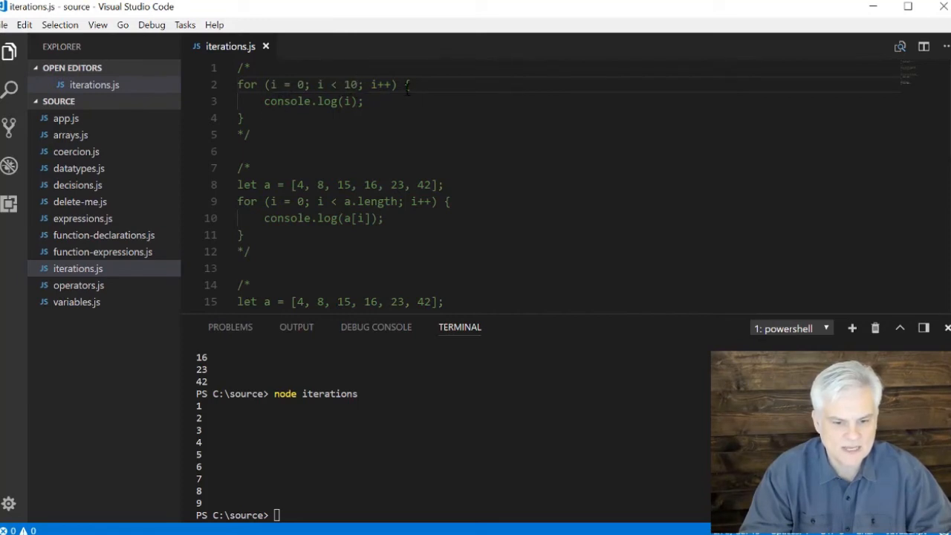
{"action": "scroll", "scroll_direction": "down", "scroll_amount": 3}
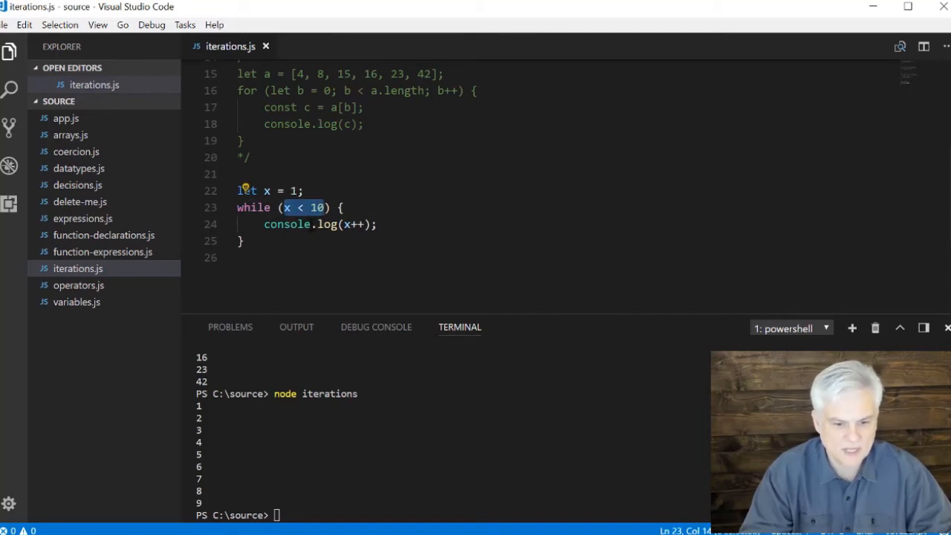
{"action": "mouse_move", "coordinate": [287, 208]}
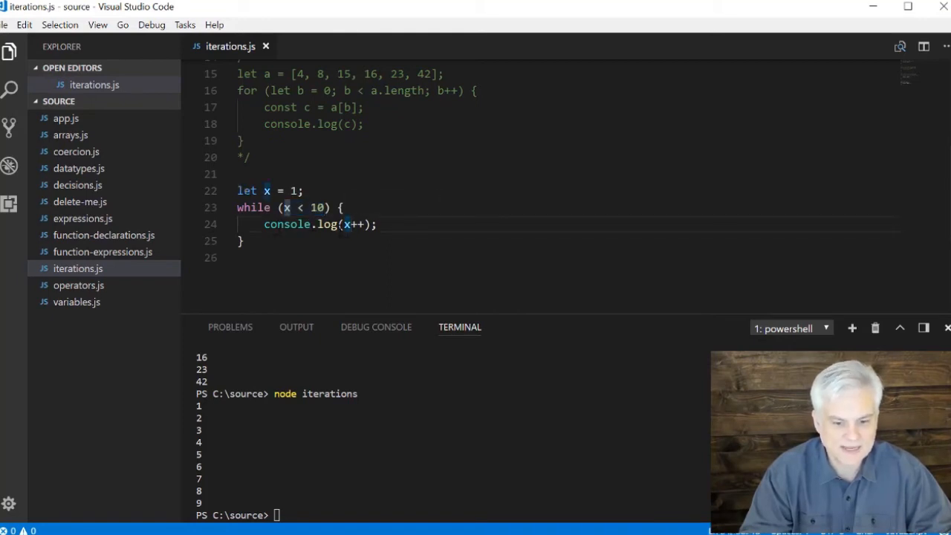
{"action": "double_click", "coordinate": [355, 223]}
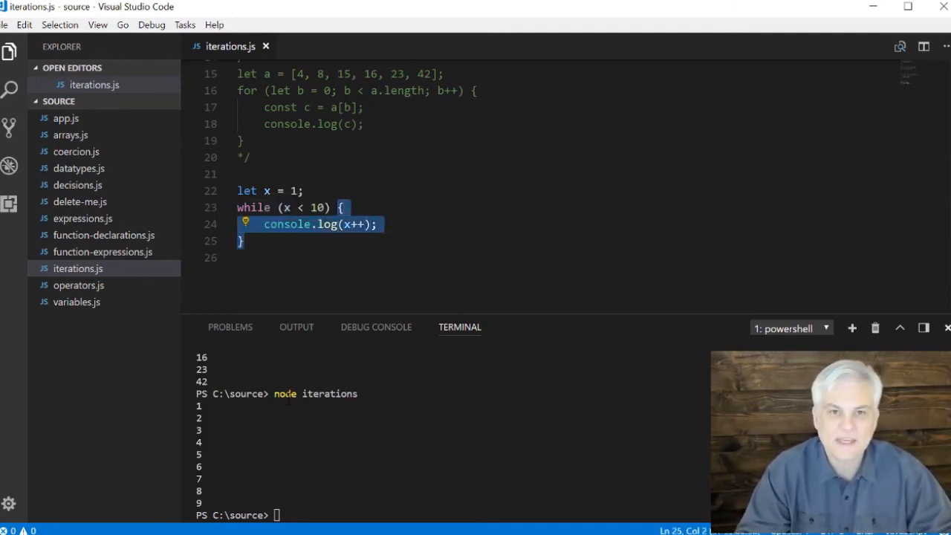
{"action": "scroll", "scroll_direction": "up", "scroll_amount": 3}
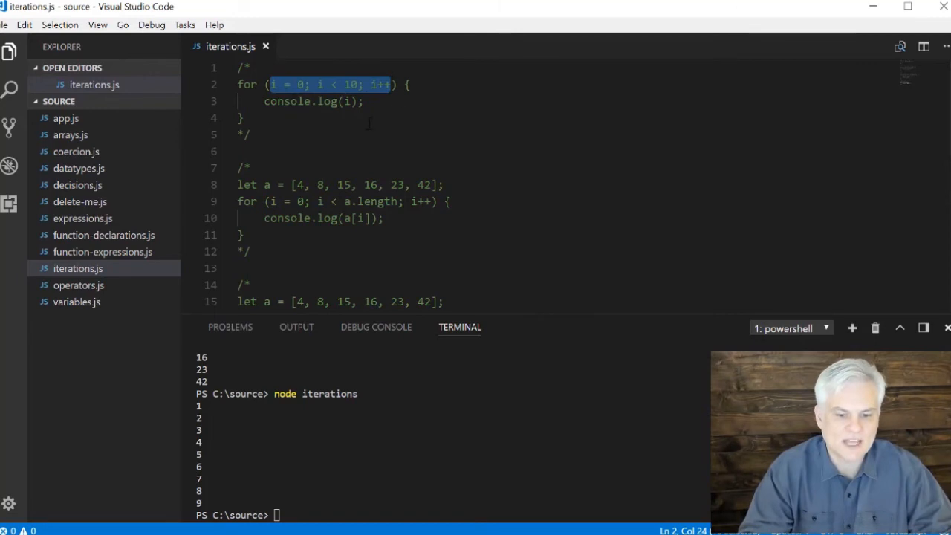
{"action": "scroll", "scroll_direction": "down", "scroll_amount": 3}
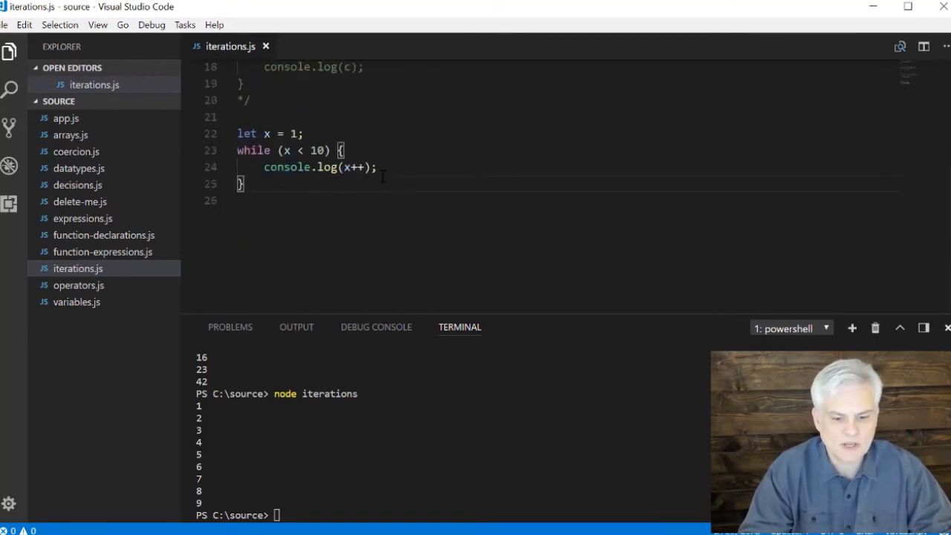
{"action": "scroll", "scroll_direction": "up", "scroll_amount": 3}
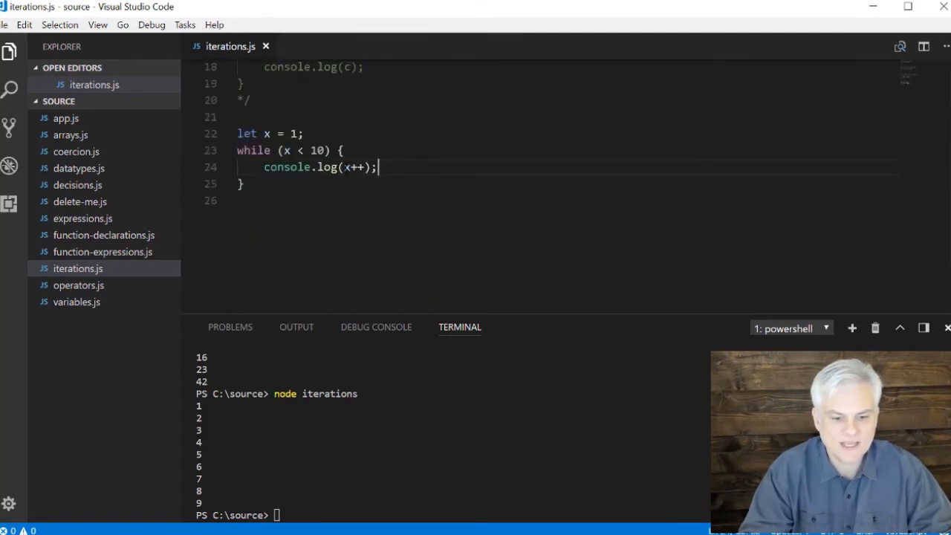
Add an `if (x == 7)` block containing `break;` inside the while loop and save
{"action": "double_click", "coordinate": [305, 150]}
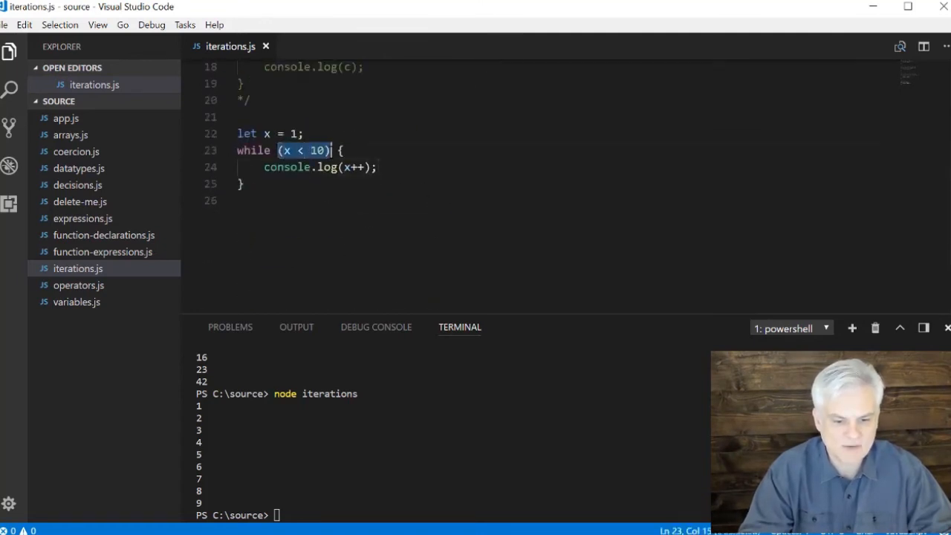
{"action": "key", "text": "Enter"}
{"action": "type", "text": "if (x "}
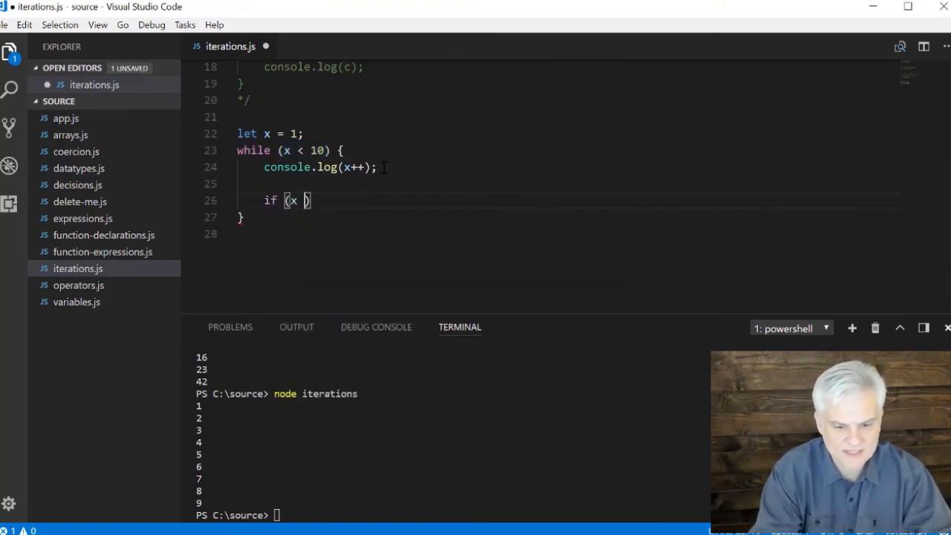
{"action": "type", "text": "== 7"}
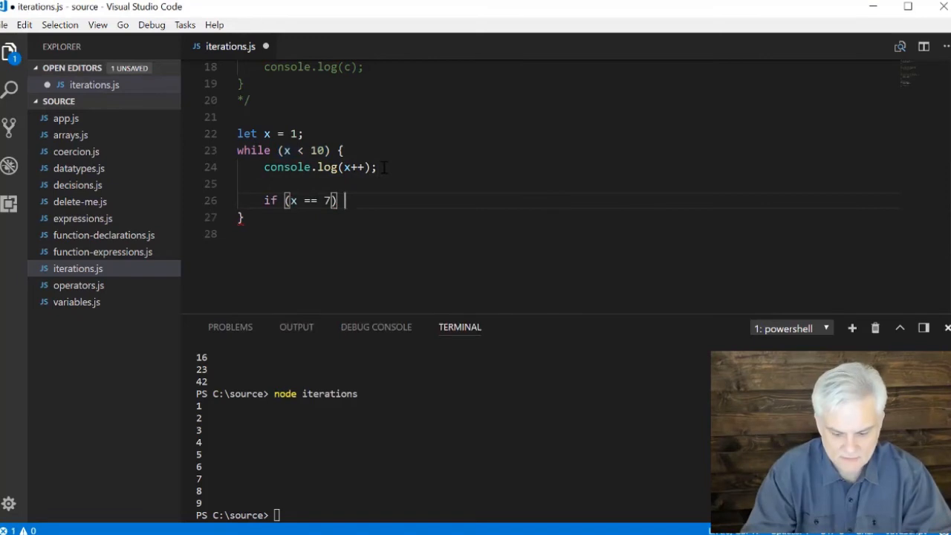
{"action": "type", "text": "break"}
{"action": "type", "text": " {"}
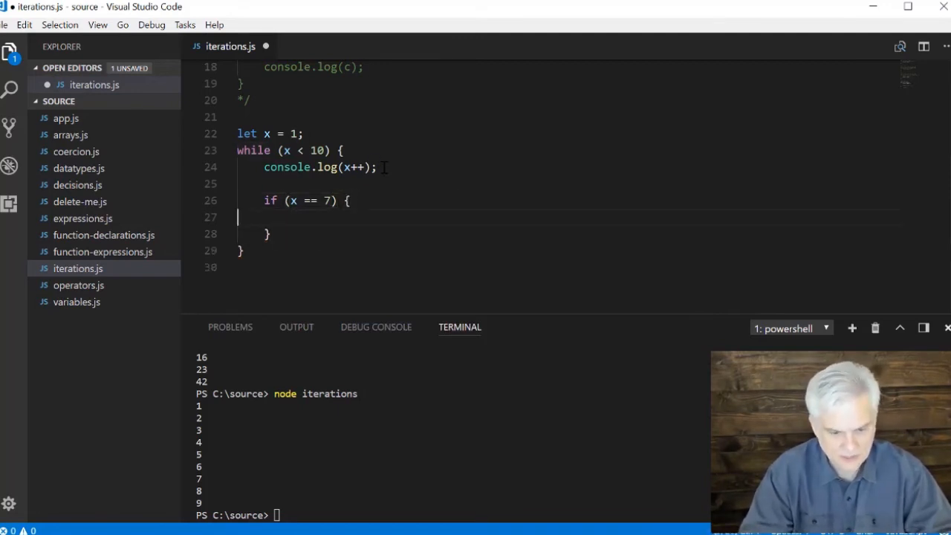
{"action": "type", "text": "break;"}
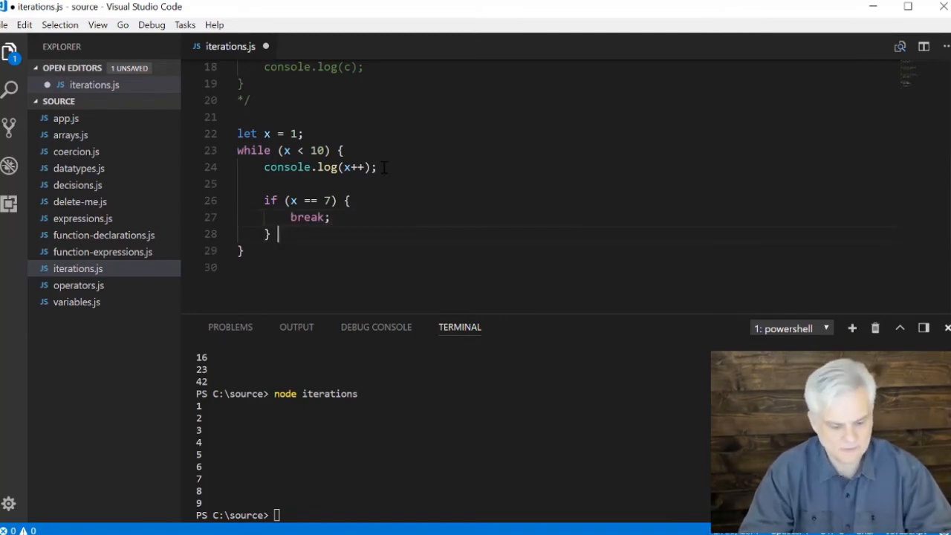
{"action": "key", "text": "ctrl+s"}
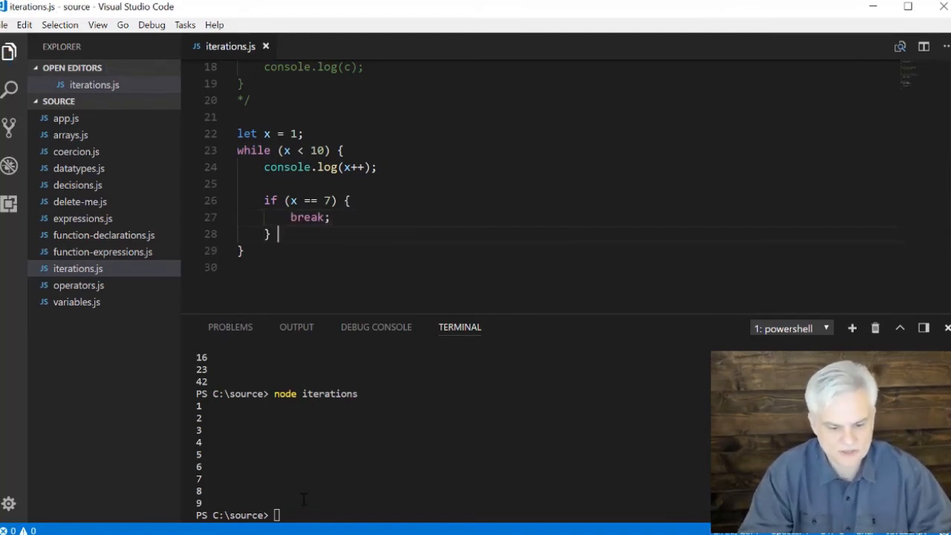
Rerun `node iterations` so only 1 through 6 are printed
{"action": "type", "text": "node iterations"}
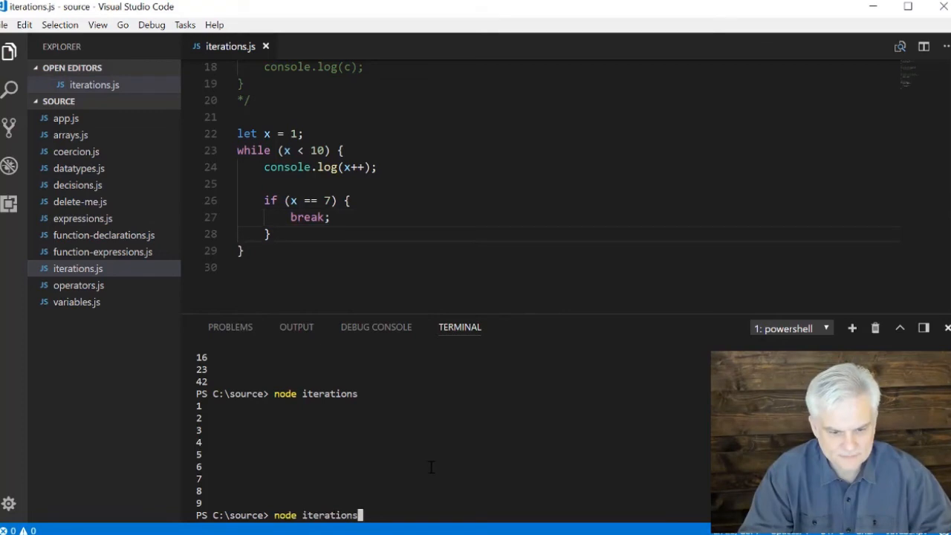
{"action": "key", "text": "Return"}
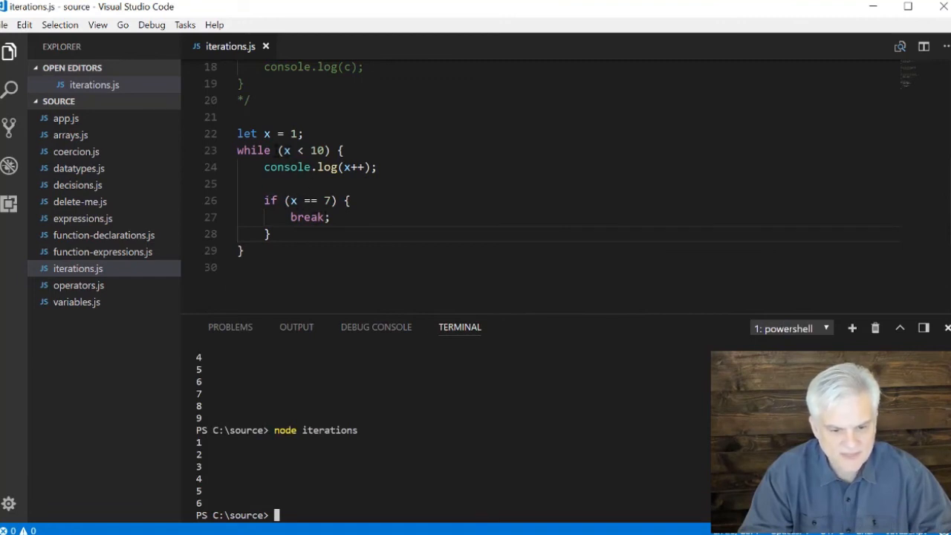
Wrap the braced `if (x == 7)` block in a `/* */` comment
{"action": "double_click", "coordinate": [308, 216]}
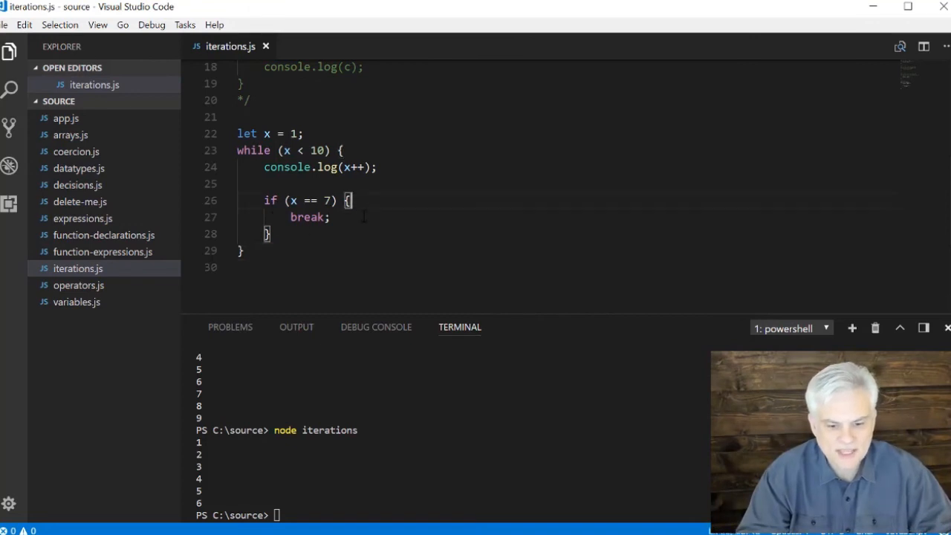
{"action": "mouse_move", "coordinate": [360, 342]}
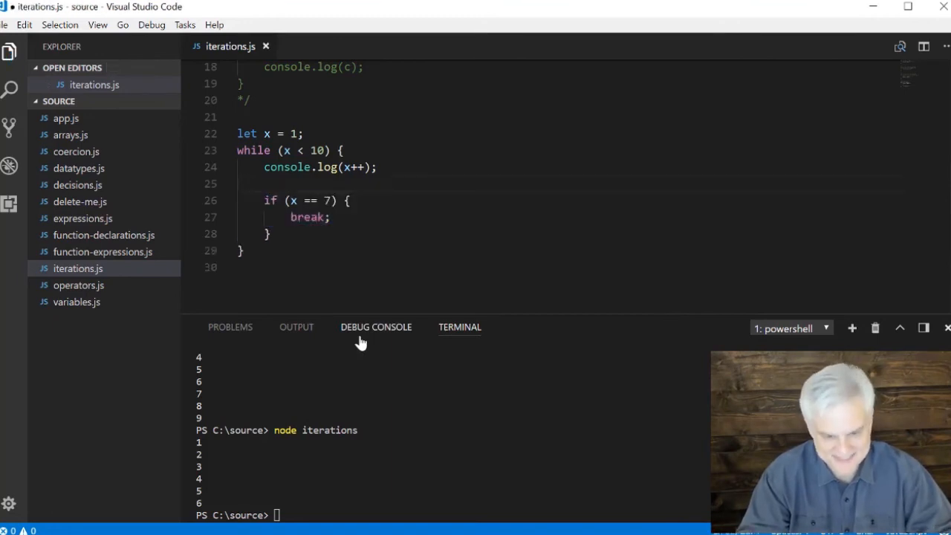
{"action": "type", "text": "/*"}
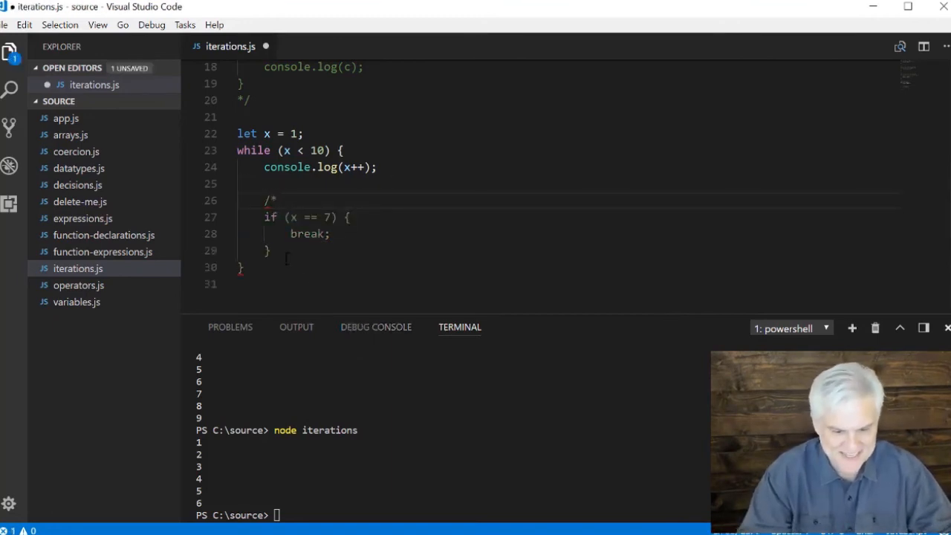
{"action": "type", "text": "*/"}
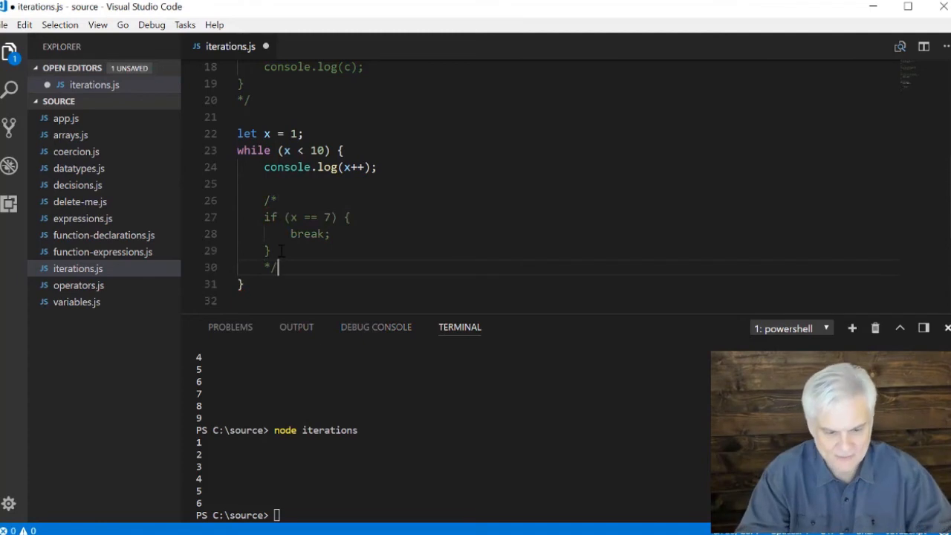
Write the one-line `if (x == 7) break;` above the commented block
{"action": "key", "text": "Enter"}
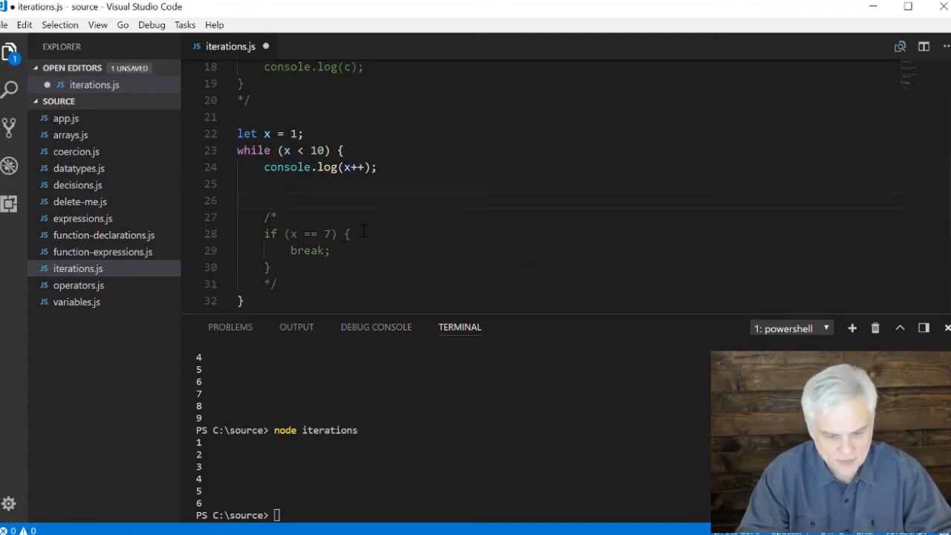
{"action": "type", "text": "if ("}
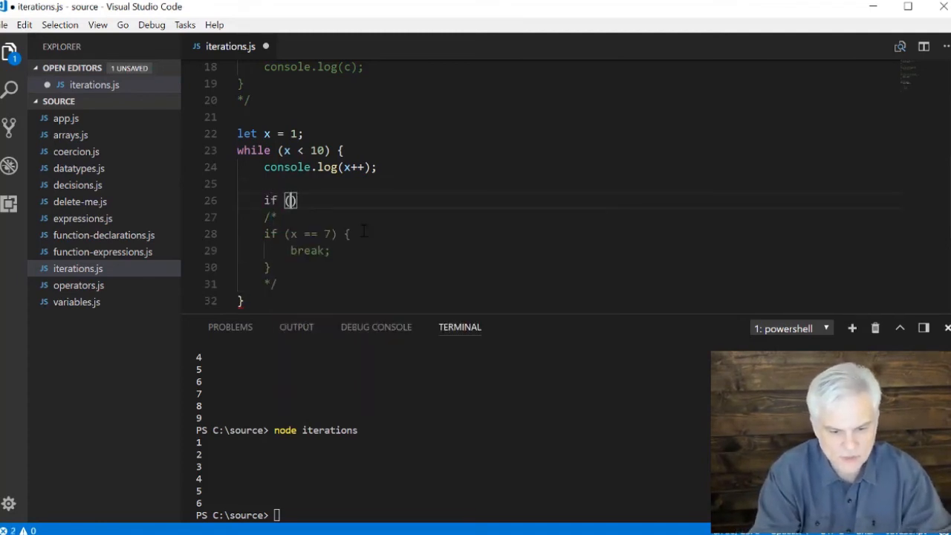
{"action": "type", "text": "x == 7"}
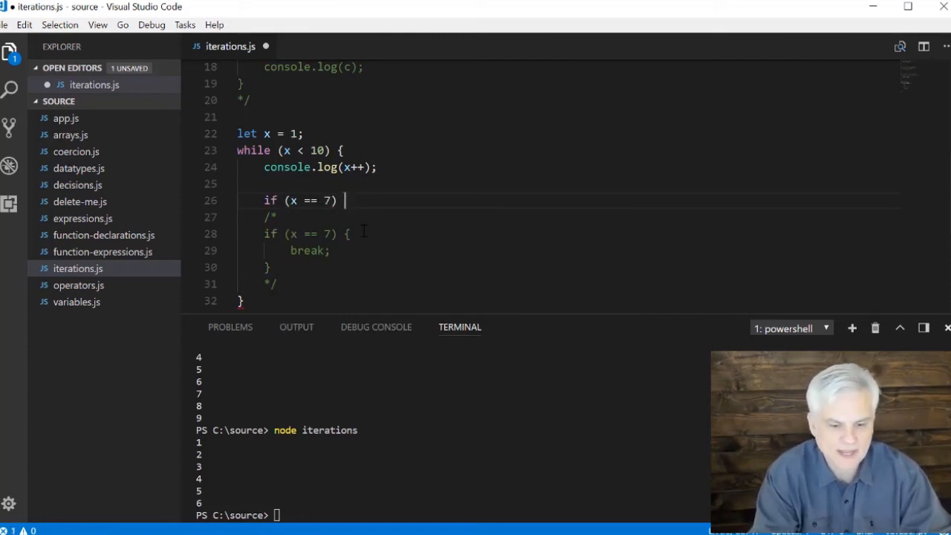
{"action": "type", "text": "break;"}
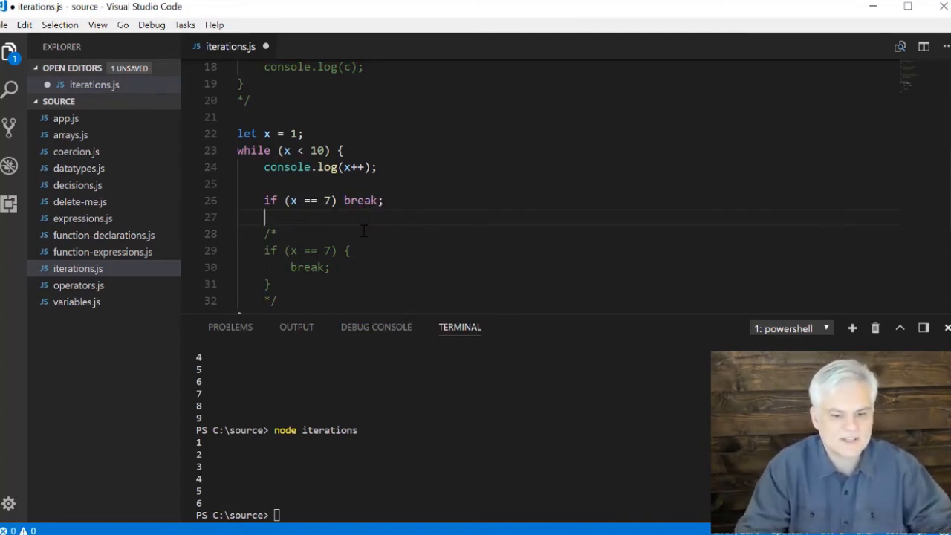
{"action": "key", "text": "Enter"}
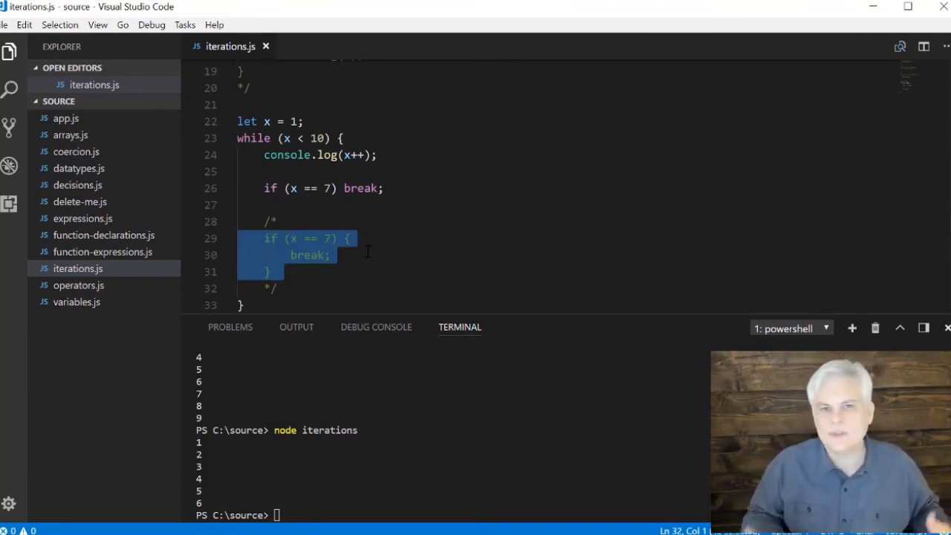
{"action": "left_click", "coordinate": [359, 187]}
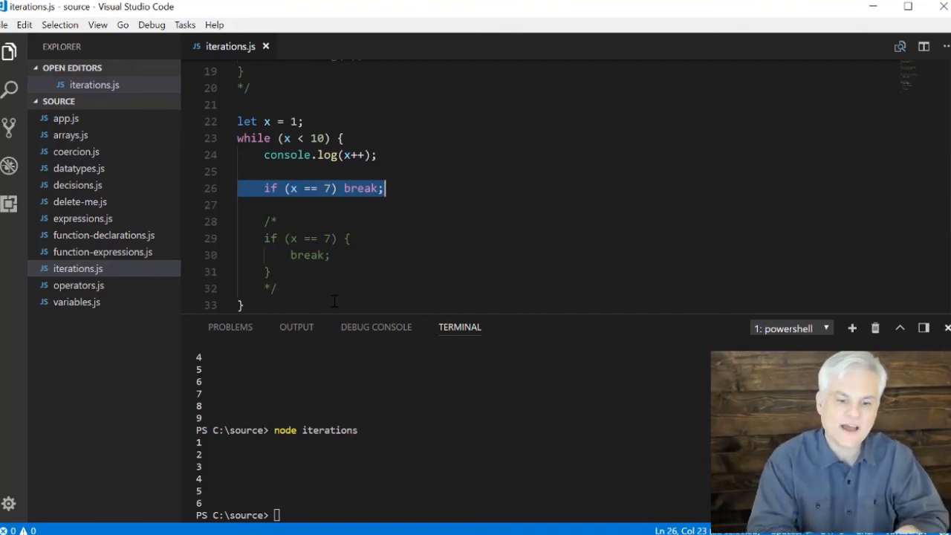
{"action": "left_click", "coordinate": [345, 187]}
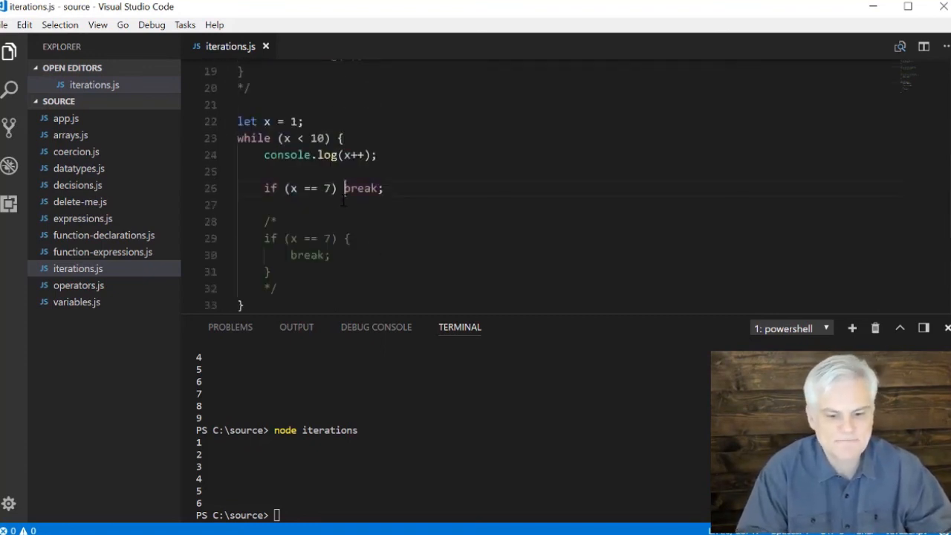
{"action": "scroll", "scroll_direction": "up", "scroll_amount": 3}
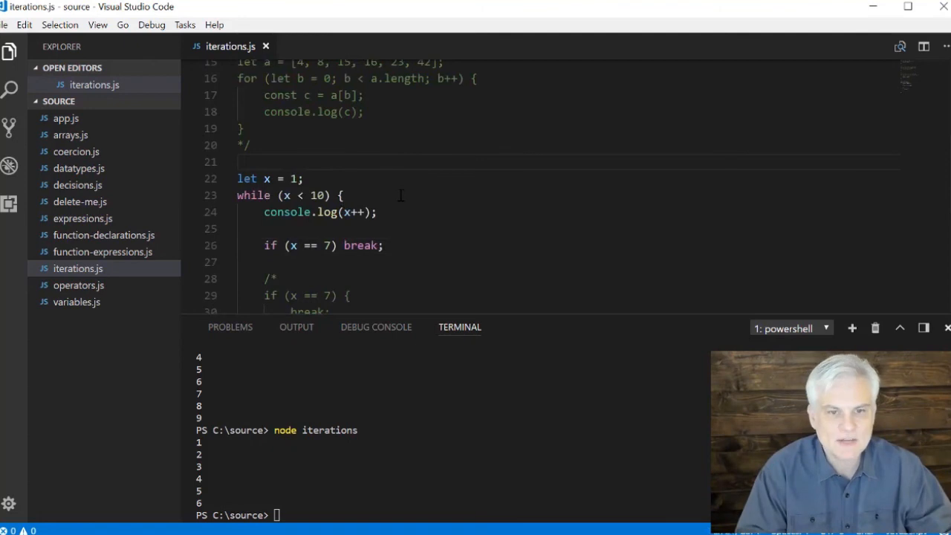
{"action": "scroll", "scroll_direction": "up", "scroll_amount": 3}
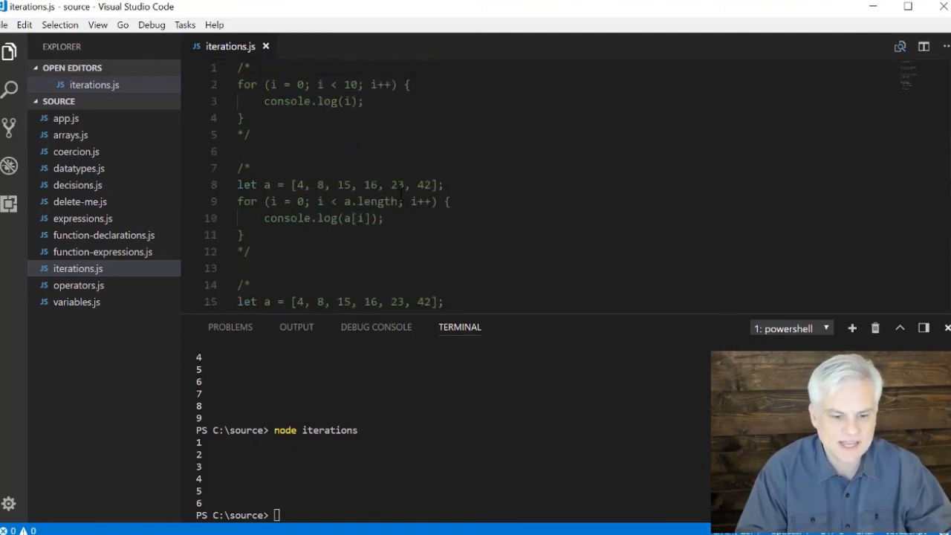
{"action": "scroll", "scroll_direction": "down", "scroll_amount": 3}
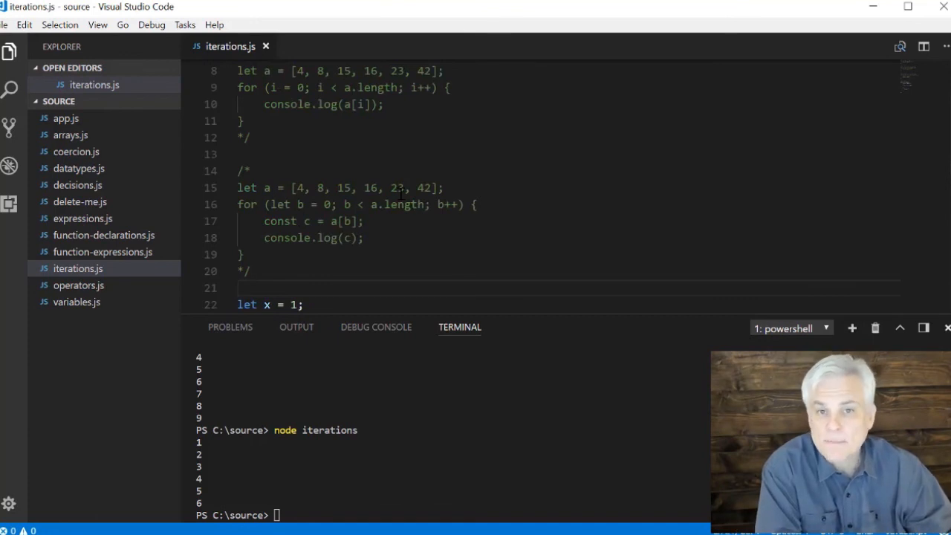
{"action": "scroll", "scroll_direction": "down", "scroll_amount": 3}
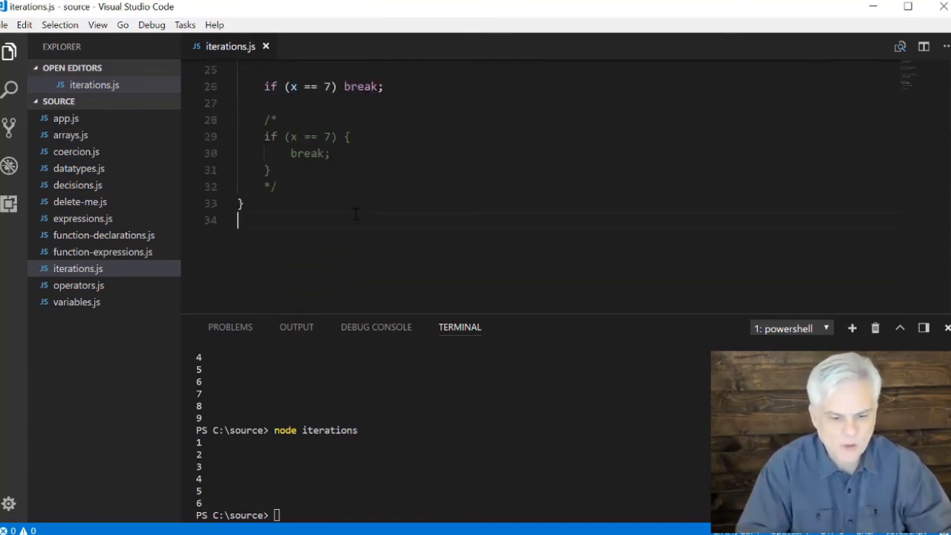
Insert a while snippet after the first loop and set its condition to `x < 10`
{"action": "type", "text": "while (condition) {"}
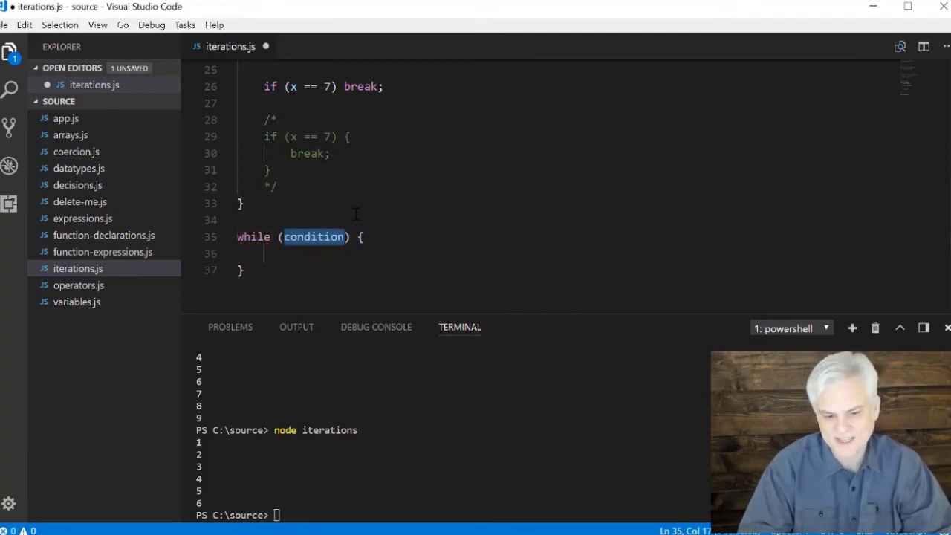
{"action": "type", "text": "x"}
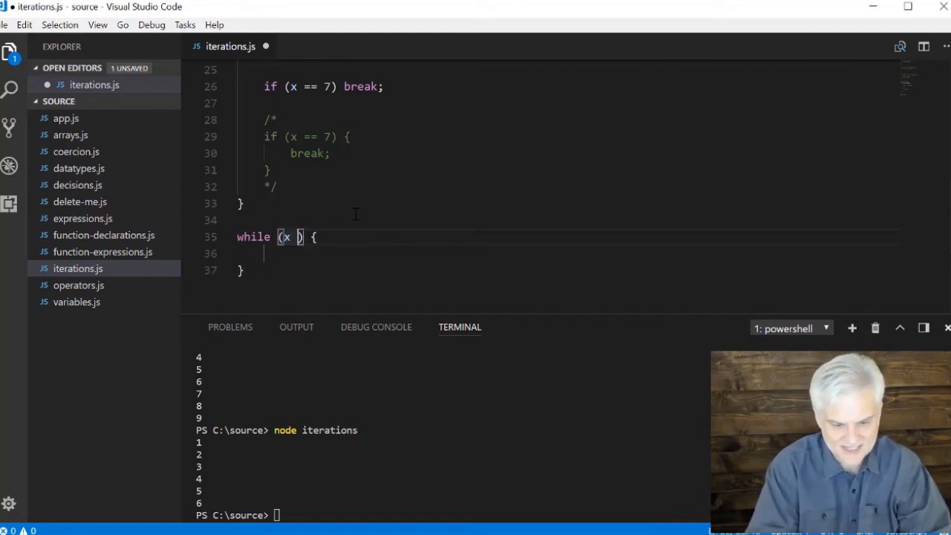
{"action": "type", "text": "< 0"}
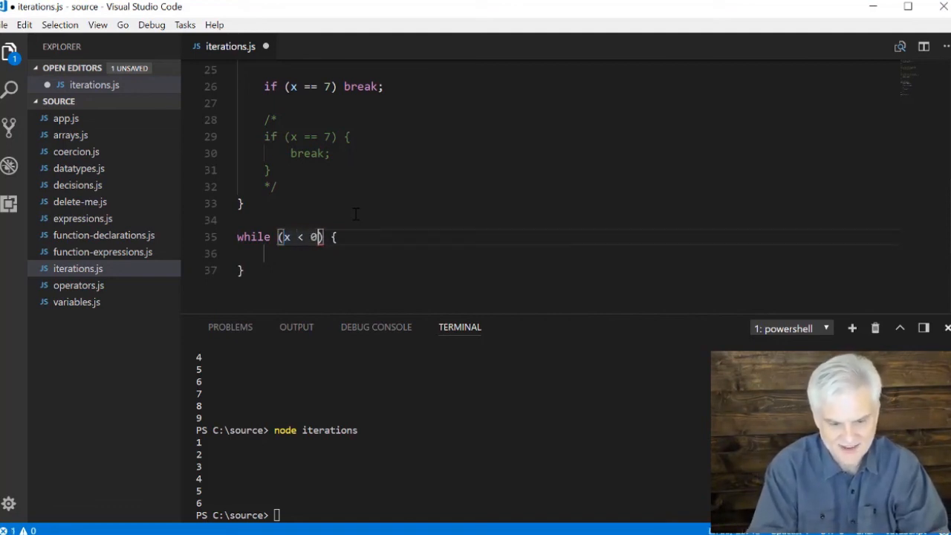
{"action": "type", "text": "10"}
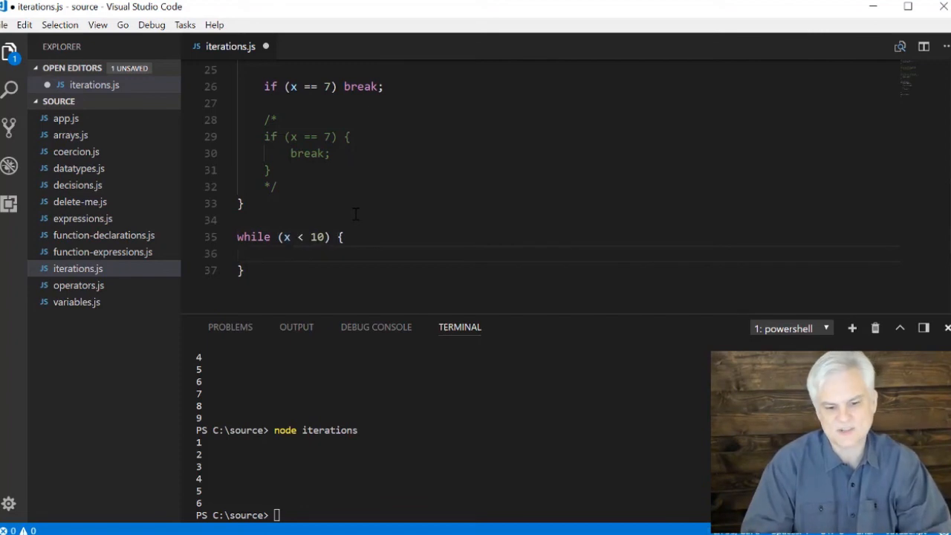